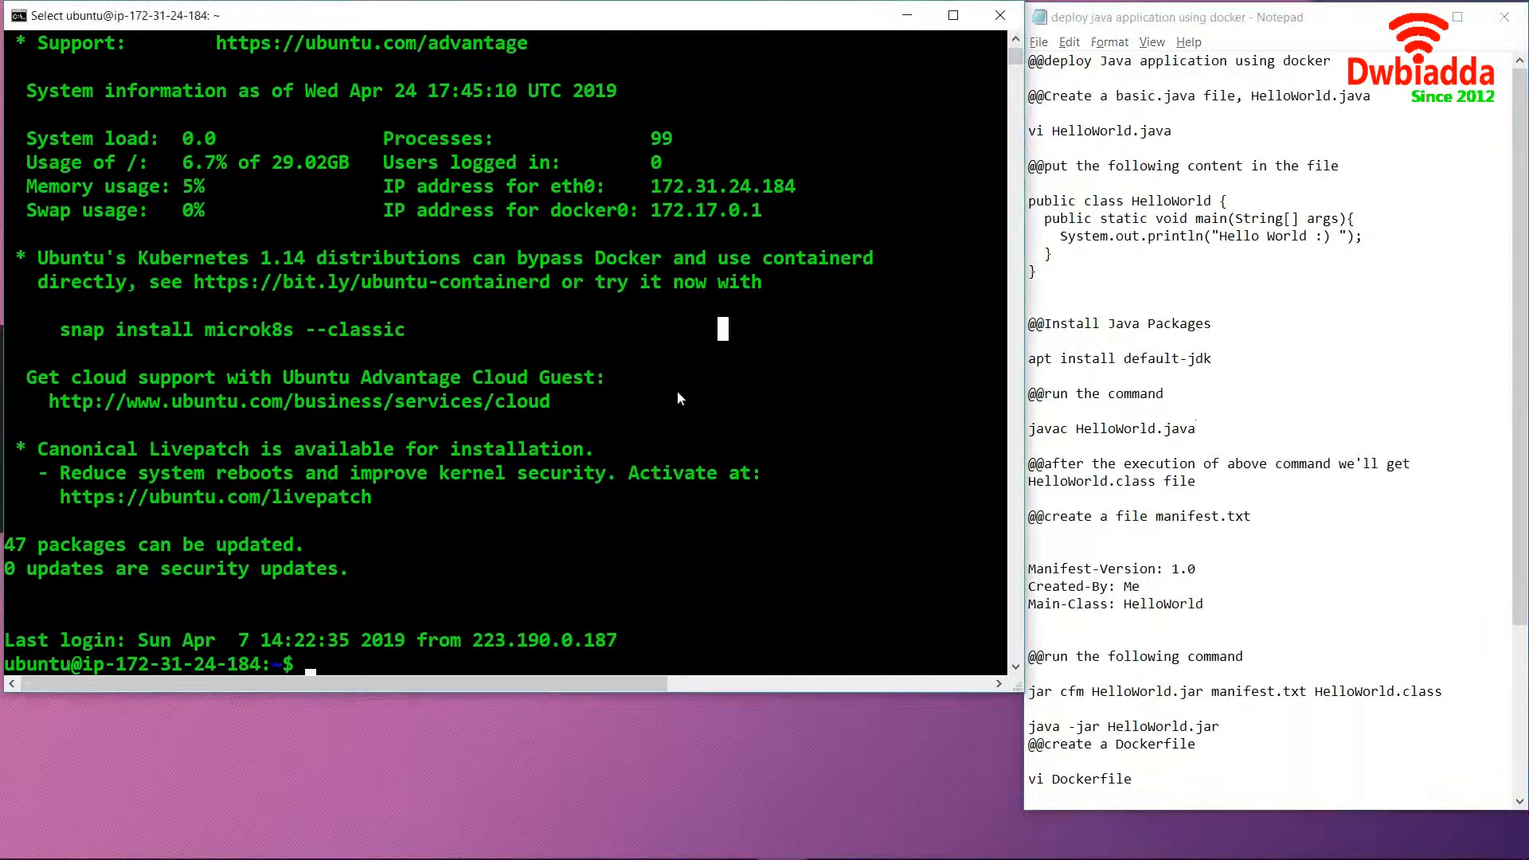
Step: Become root with 'sudo su' and run 'apt-get update' to refresh package lists
text(sudo su)
text(ap)
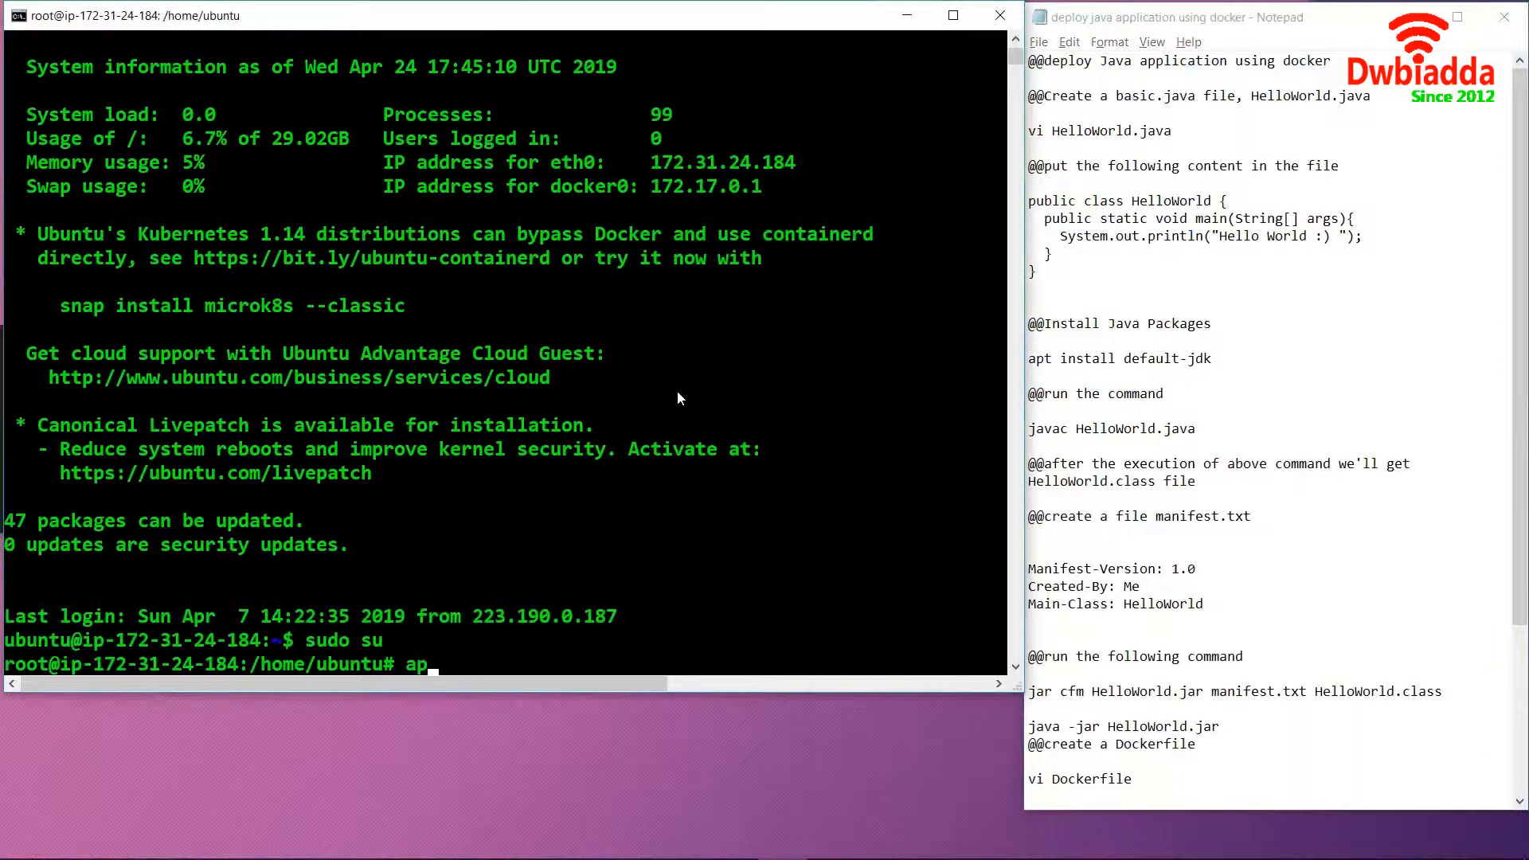
text(t-get)
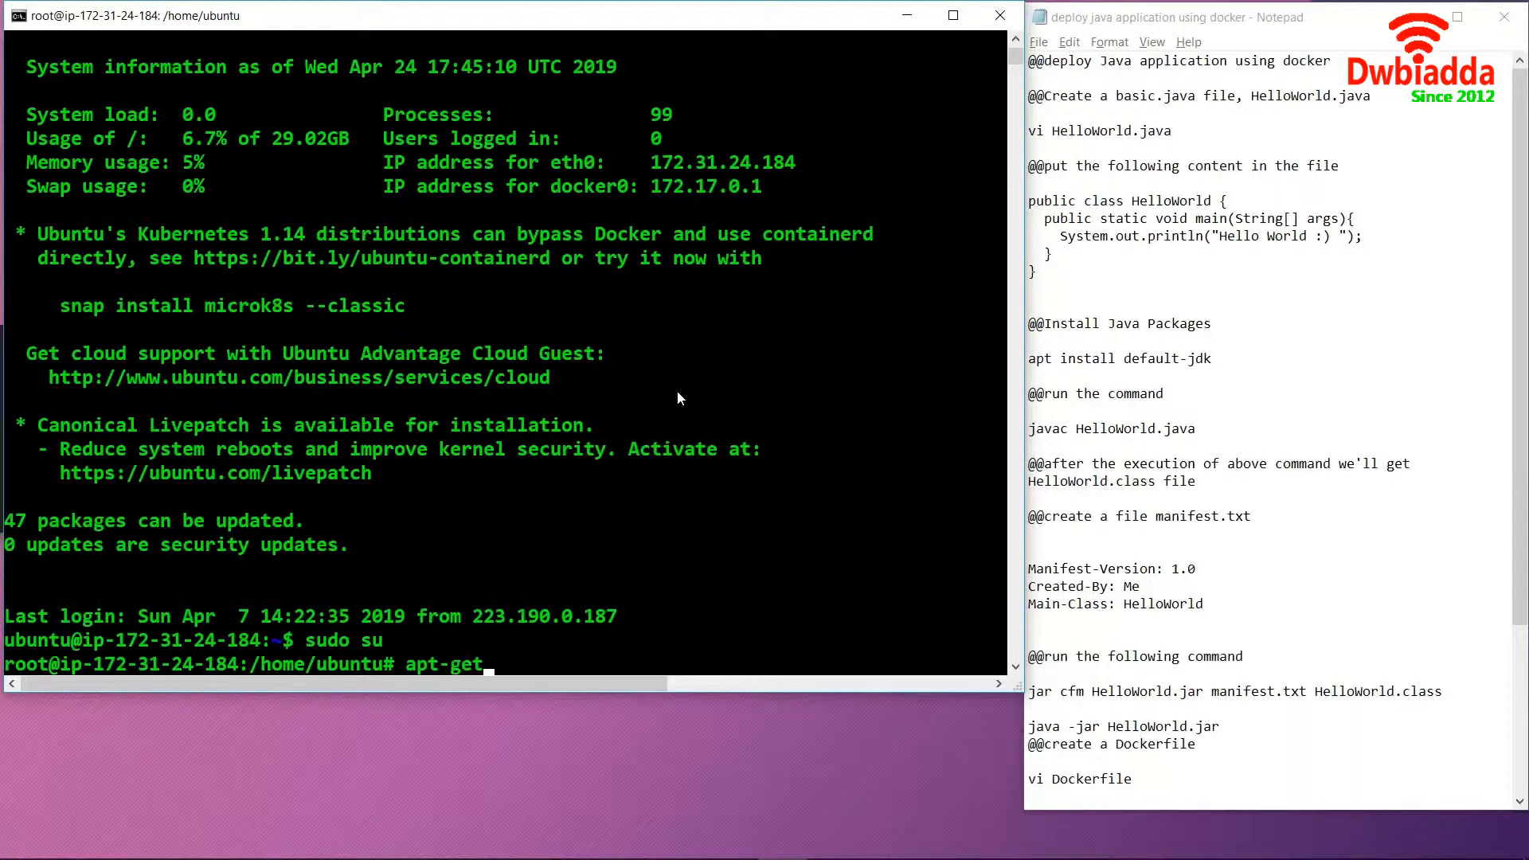
text(update)
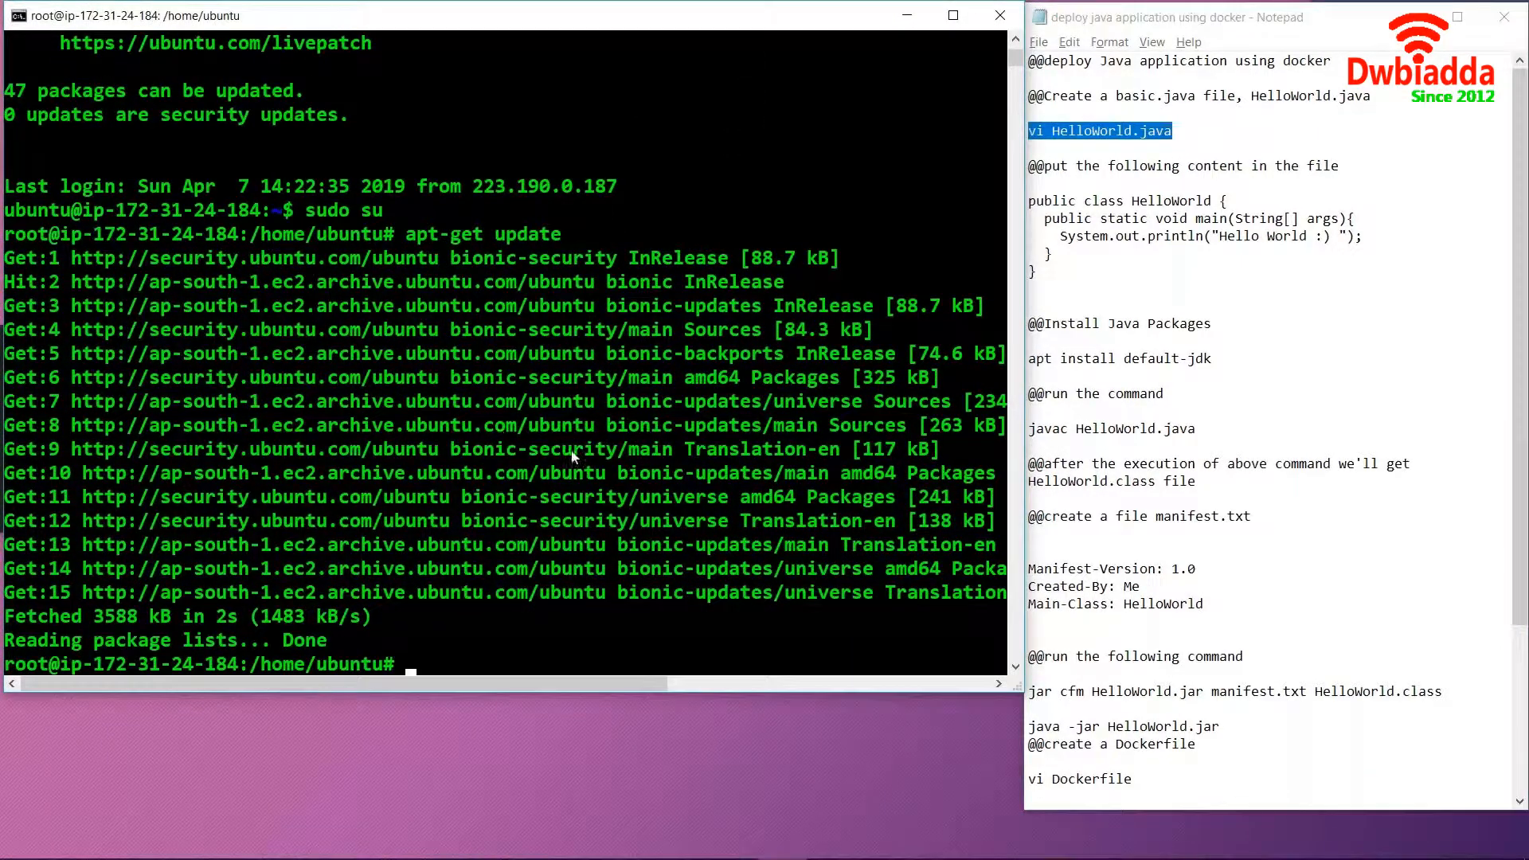
Step: Create HelloWorld.java in vi with the class printing "Hello World :)"
text(vi HelloWorld.java)
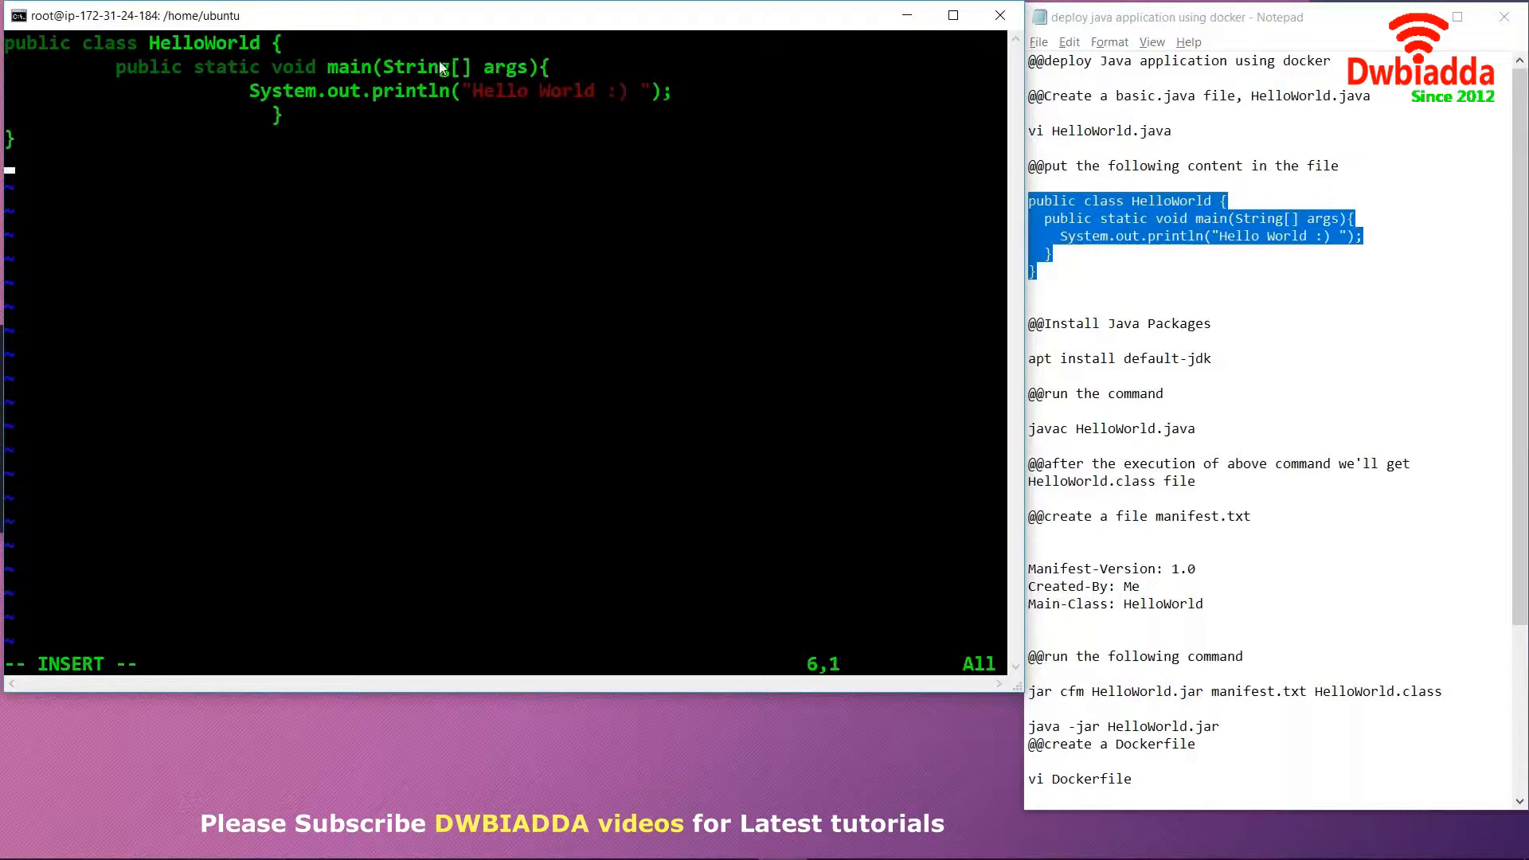
mouse_move(367, 102)
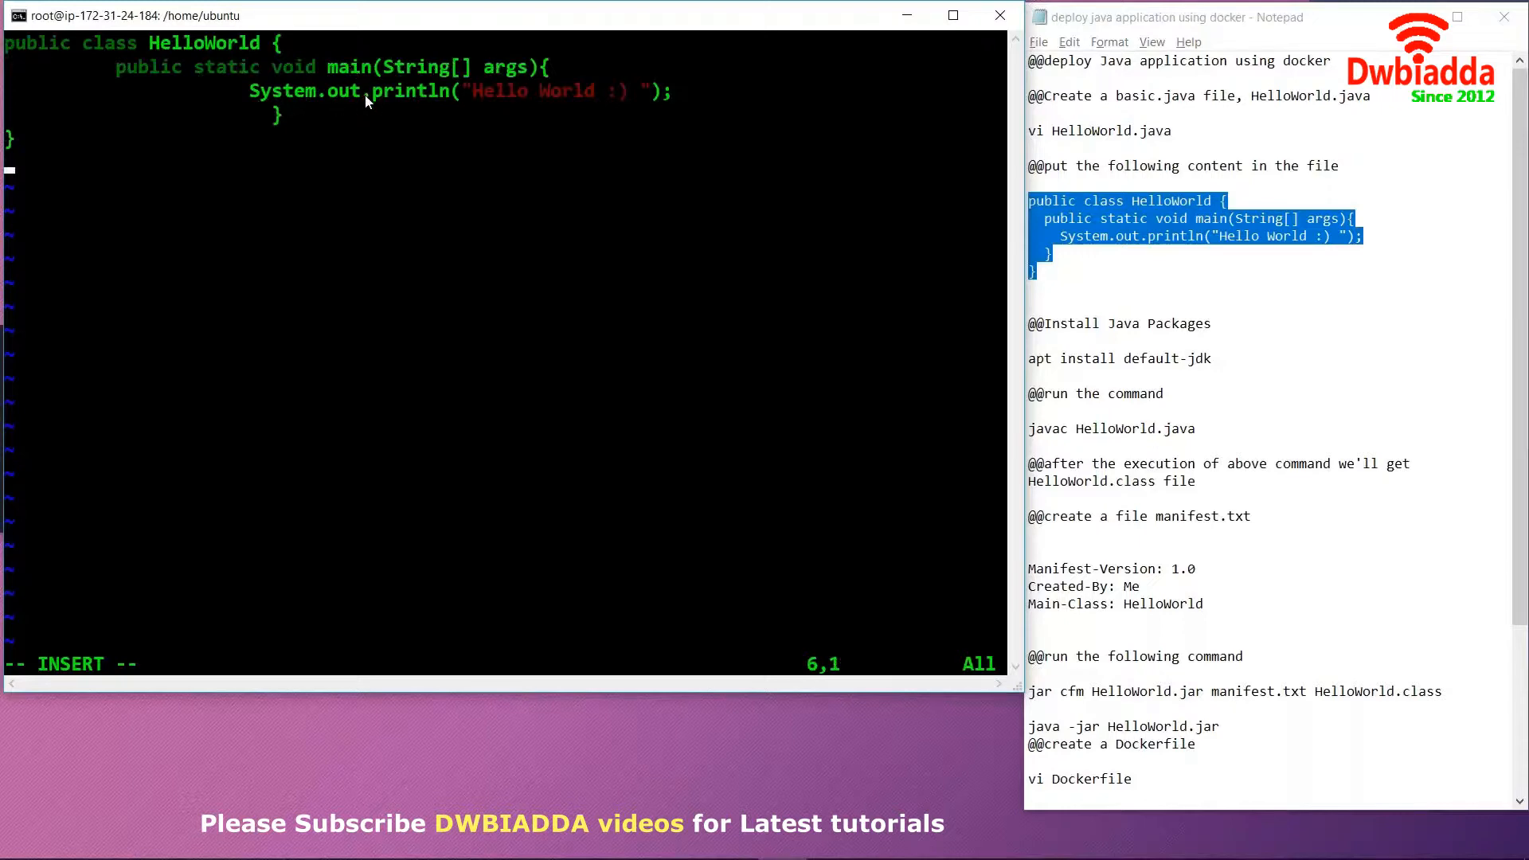
mouse_move(570, 112)
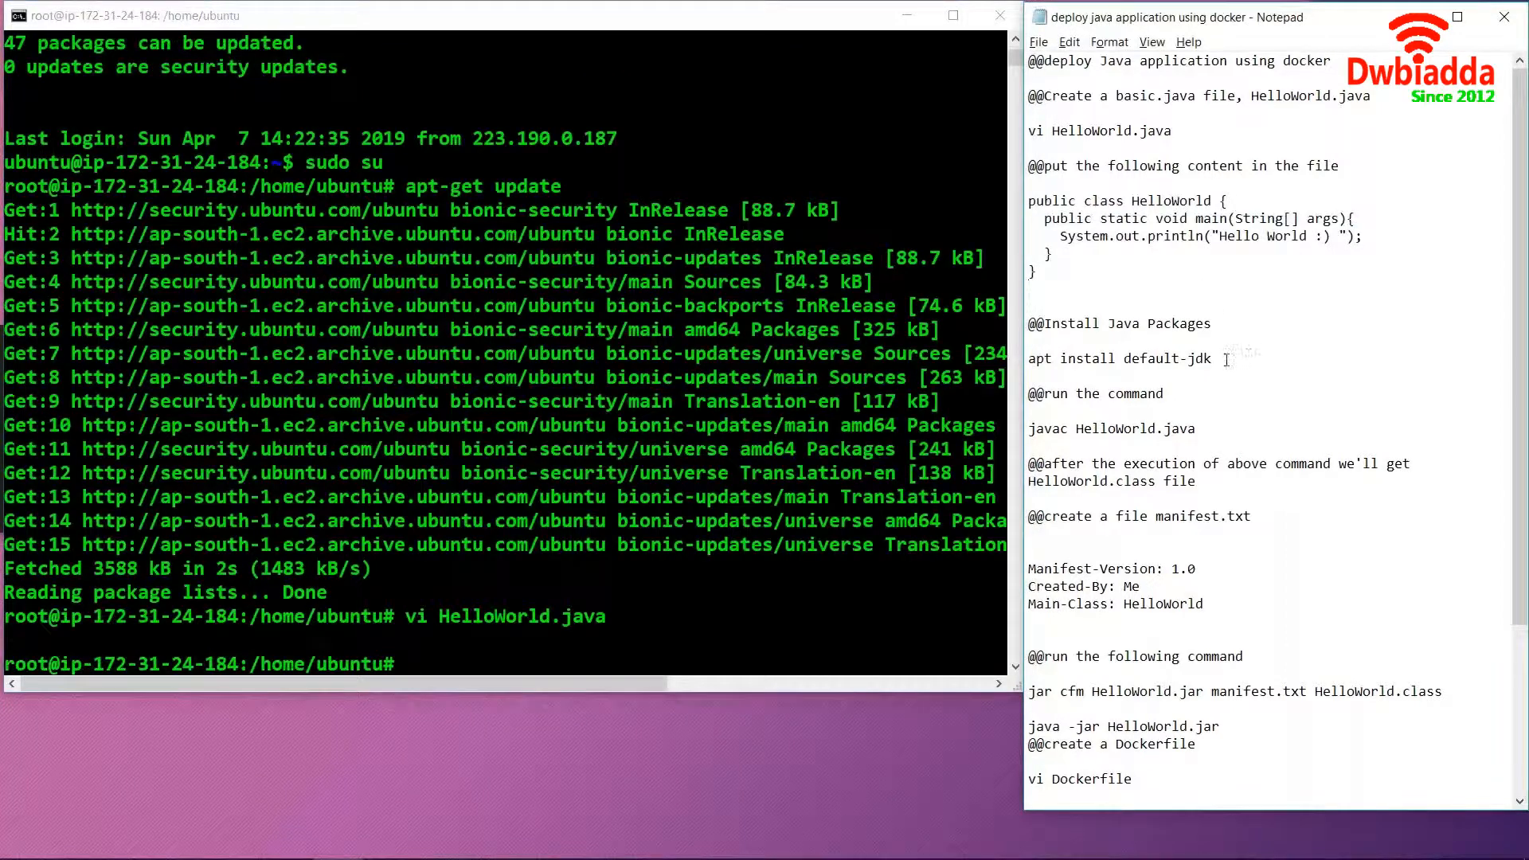
Step: Run 'apt install default-jdk' from the notes and wait for OpenJDK 11 to install
drag(1030, 358, 1212, 358)
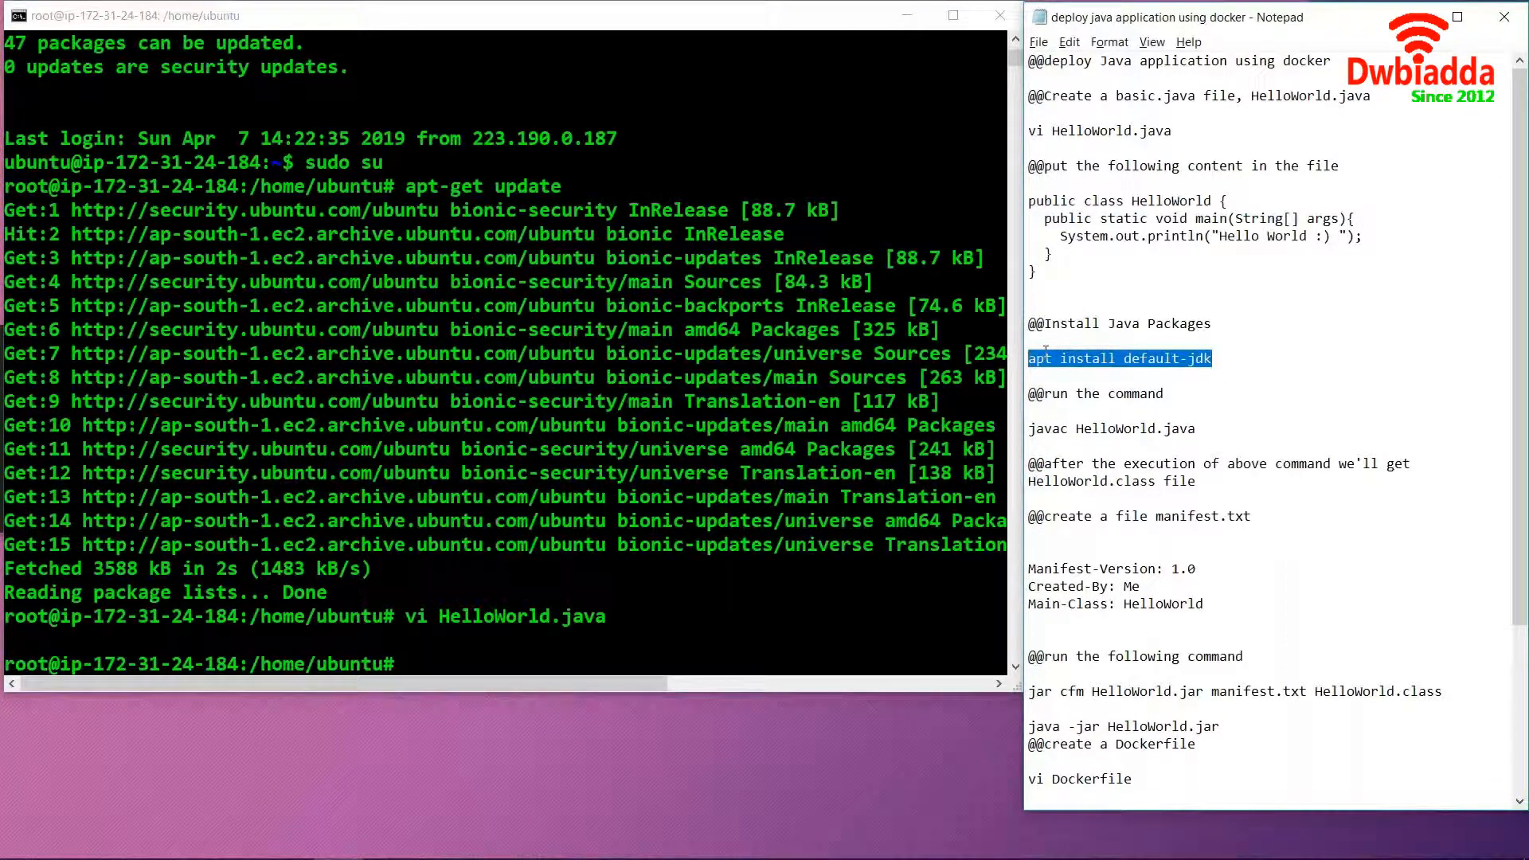
text(apt install default-jdk)
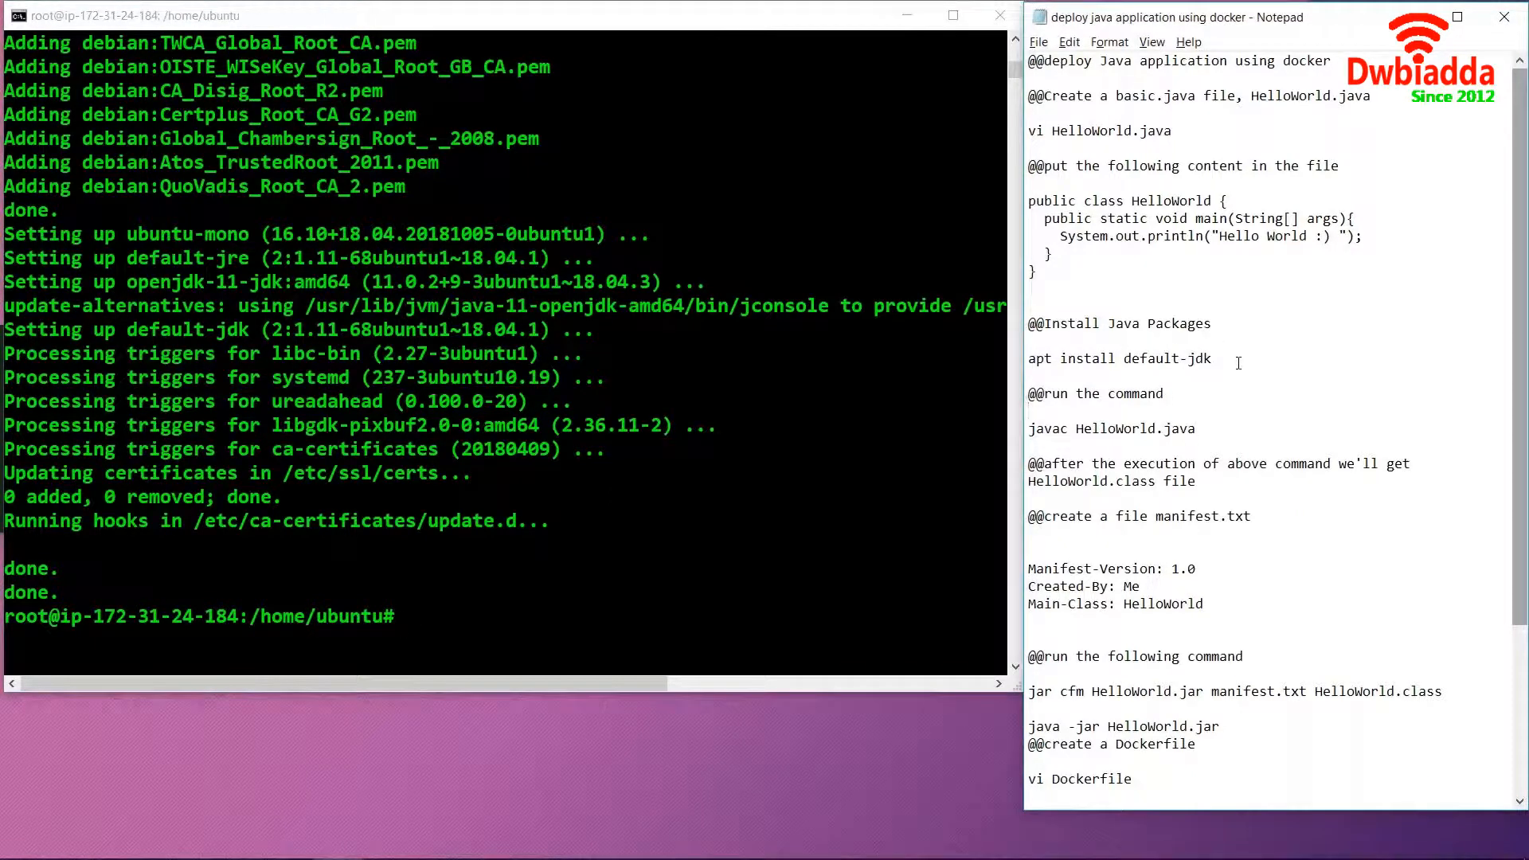
double_click(1110, 429)
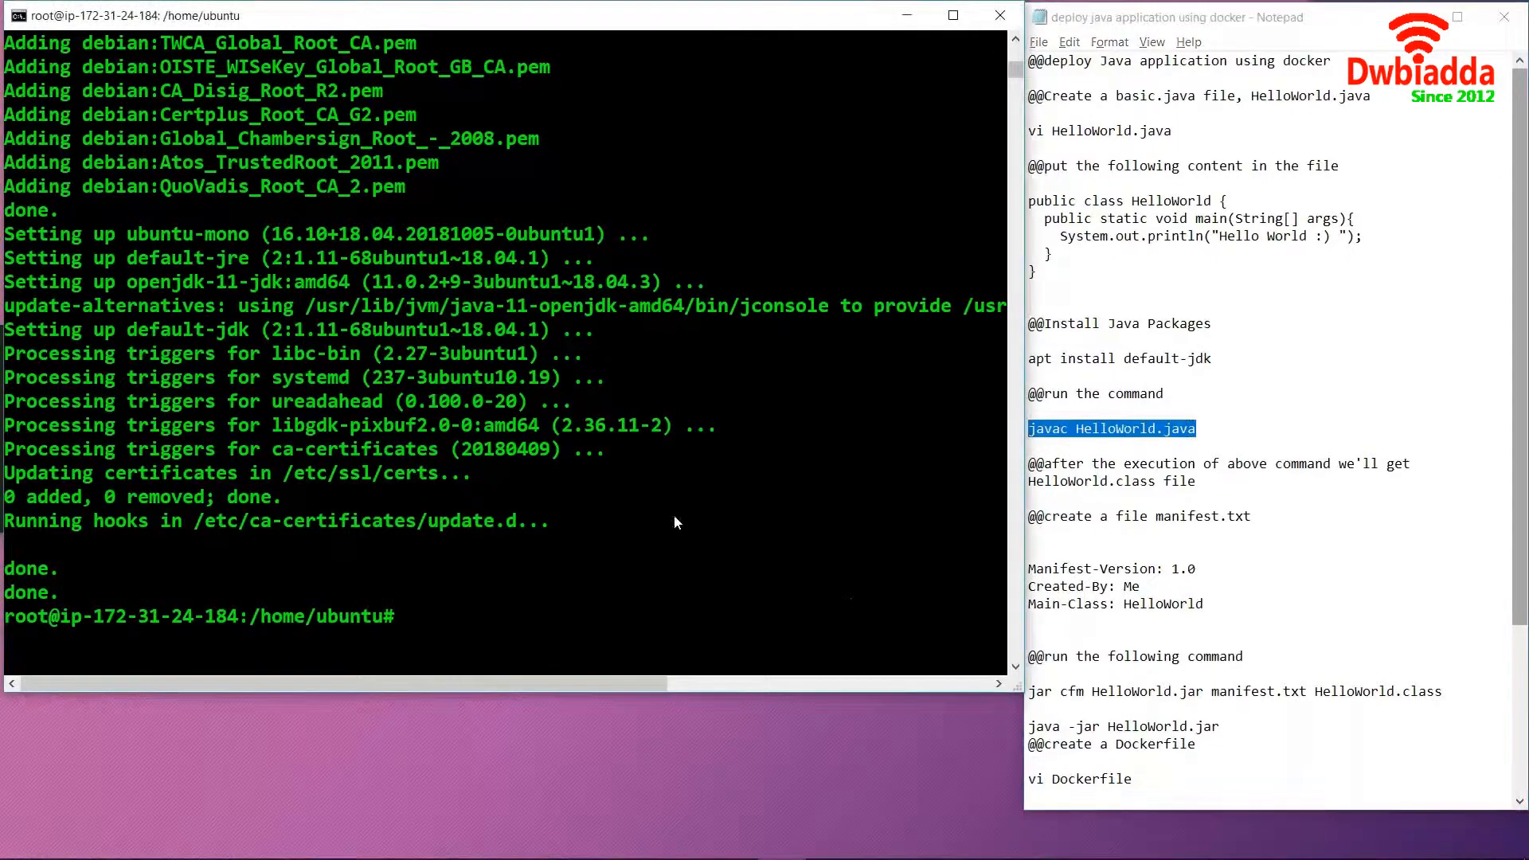
Step: Compile the source with 'javac HelloWorld.java', returning to the prompt without errors
text(javac HelloWorld.java)
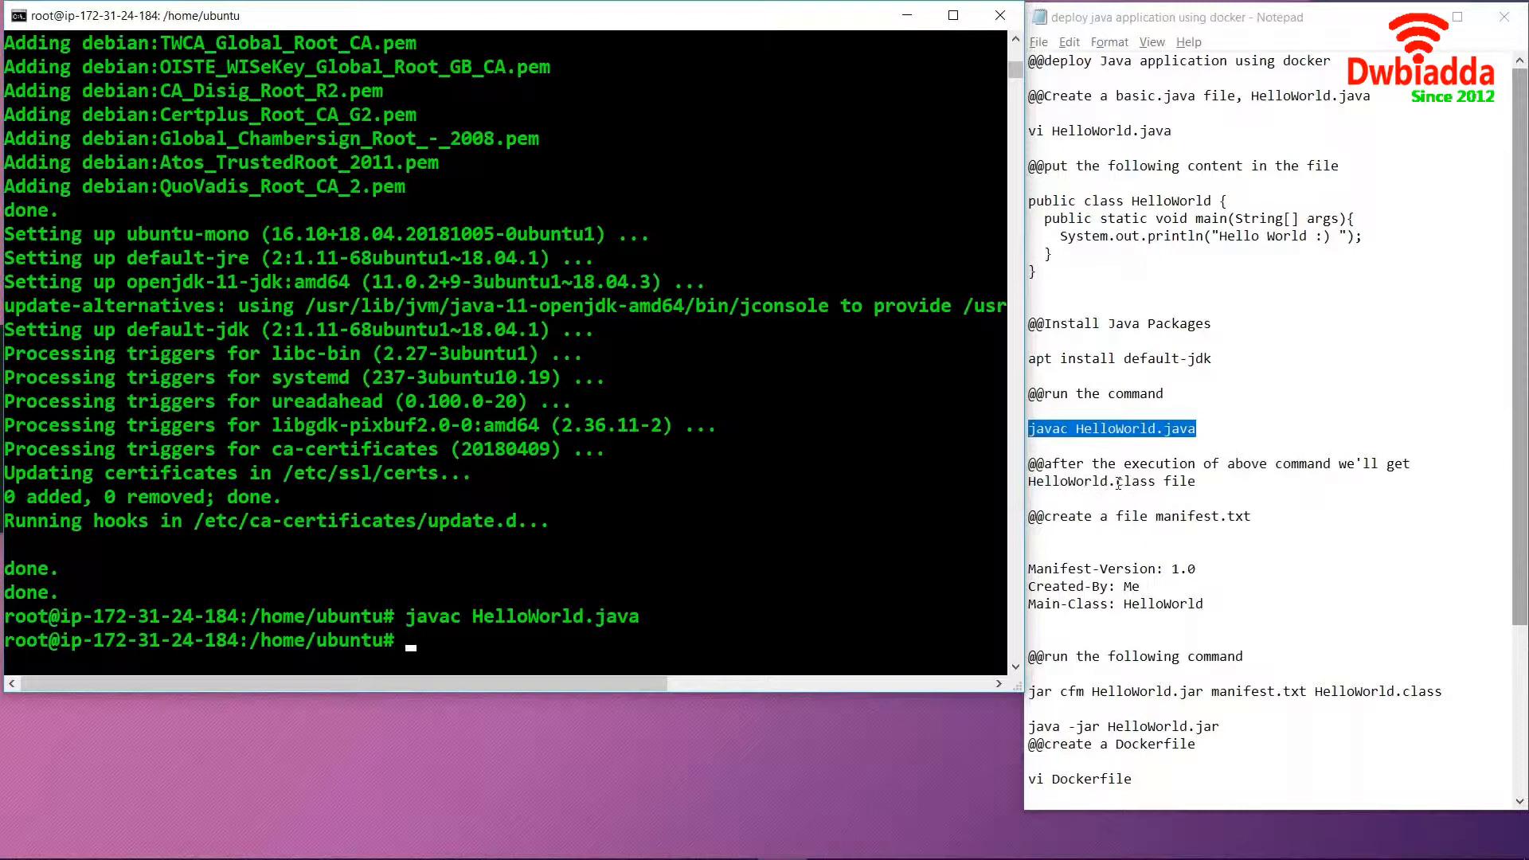
click(1180, 562)
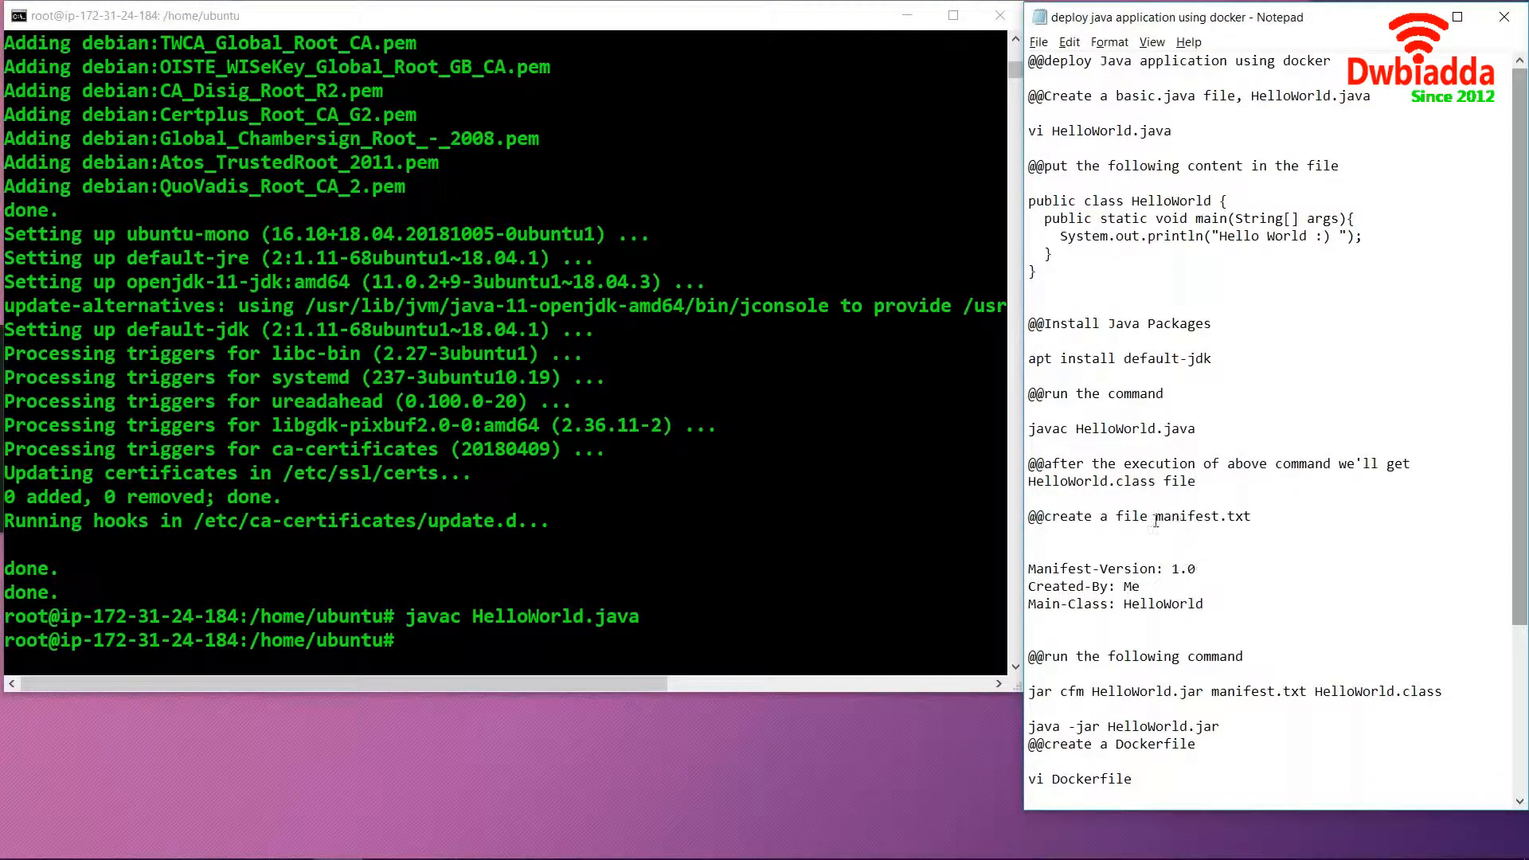
double_click(1203, 516)
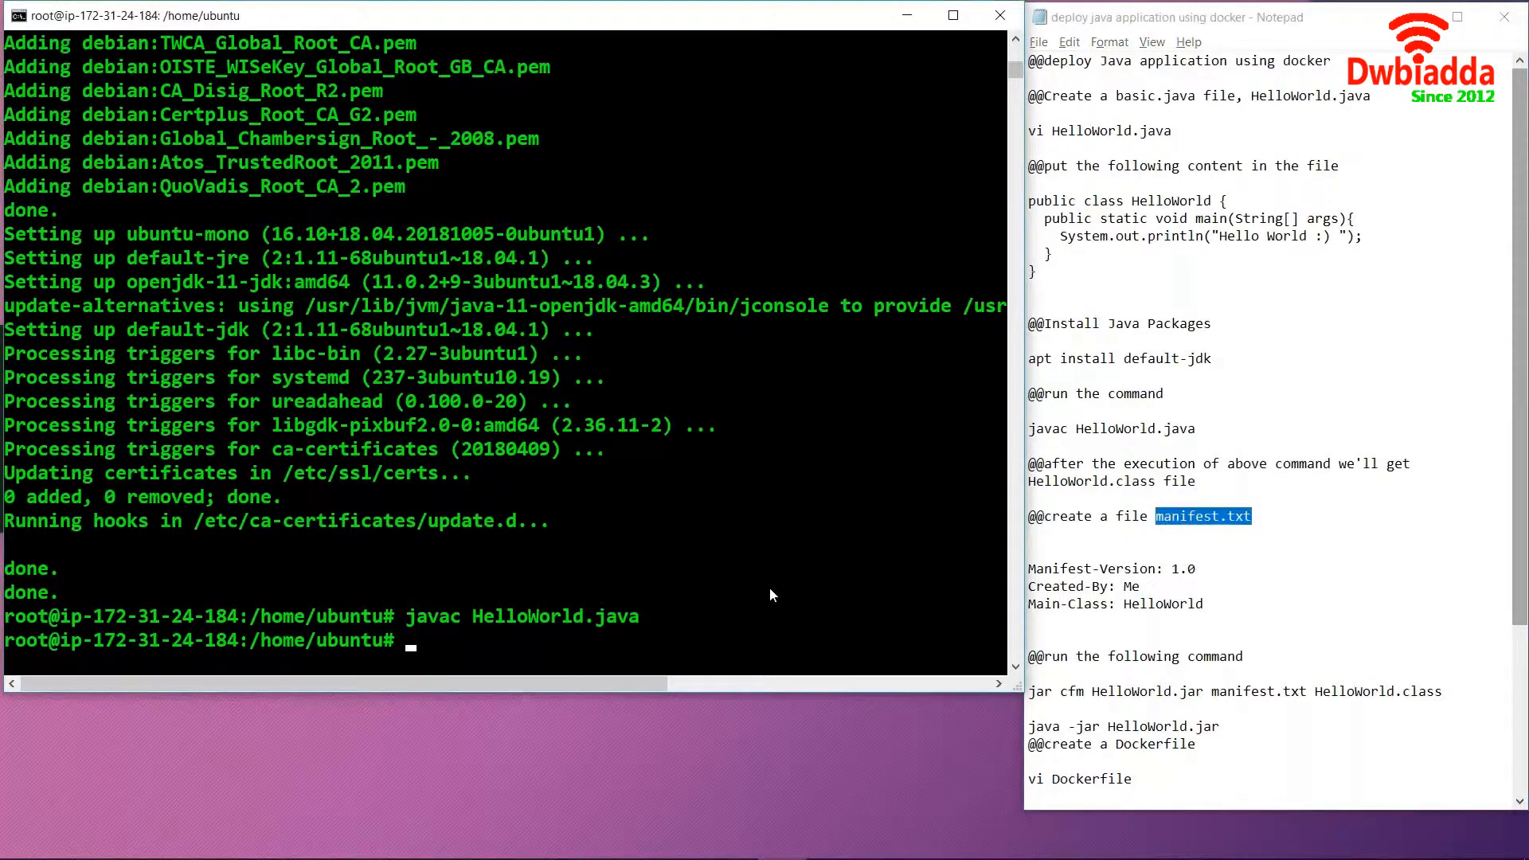
Step: Write manifest.txt in vi with Manifest-Version 1.0, Created-By: Me and Main-Class: HelloWorld
text(vi manifest.t)
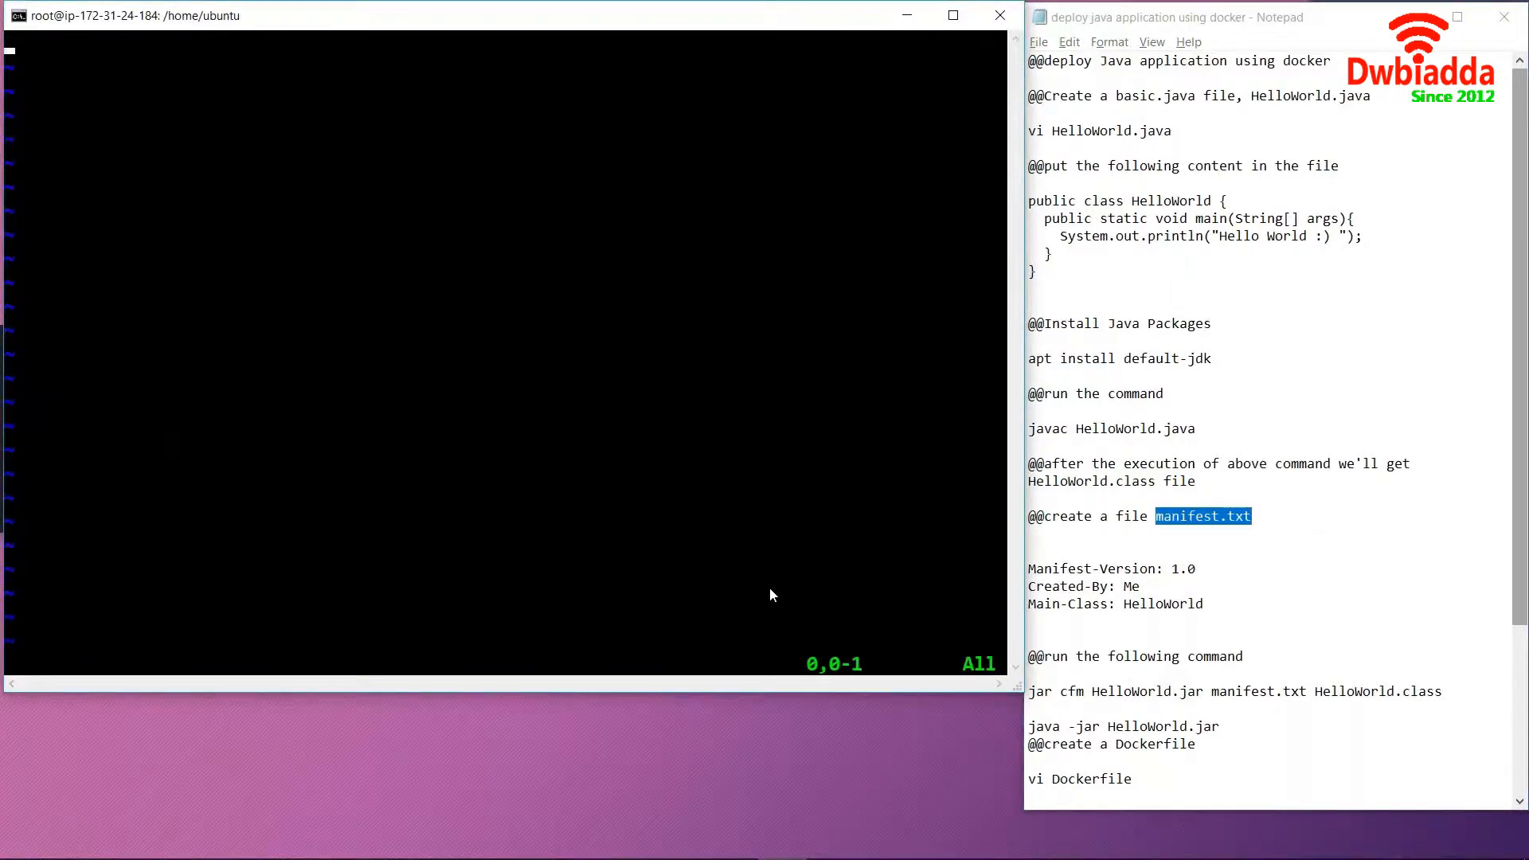
key(i)
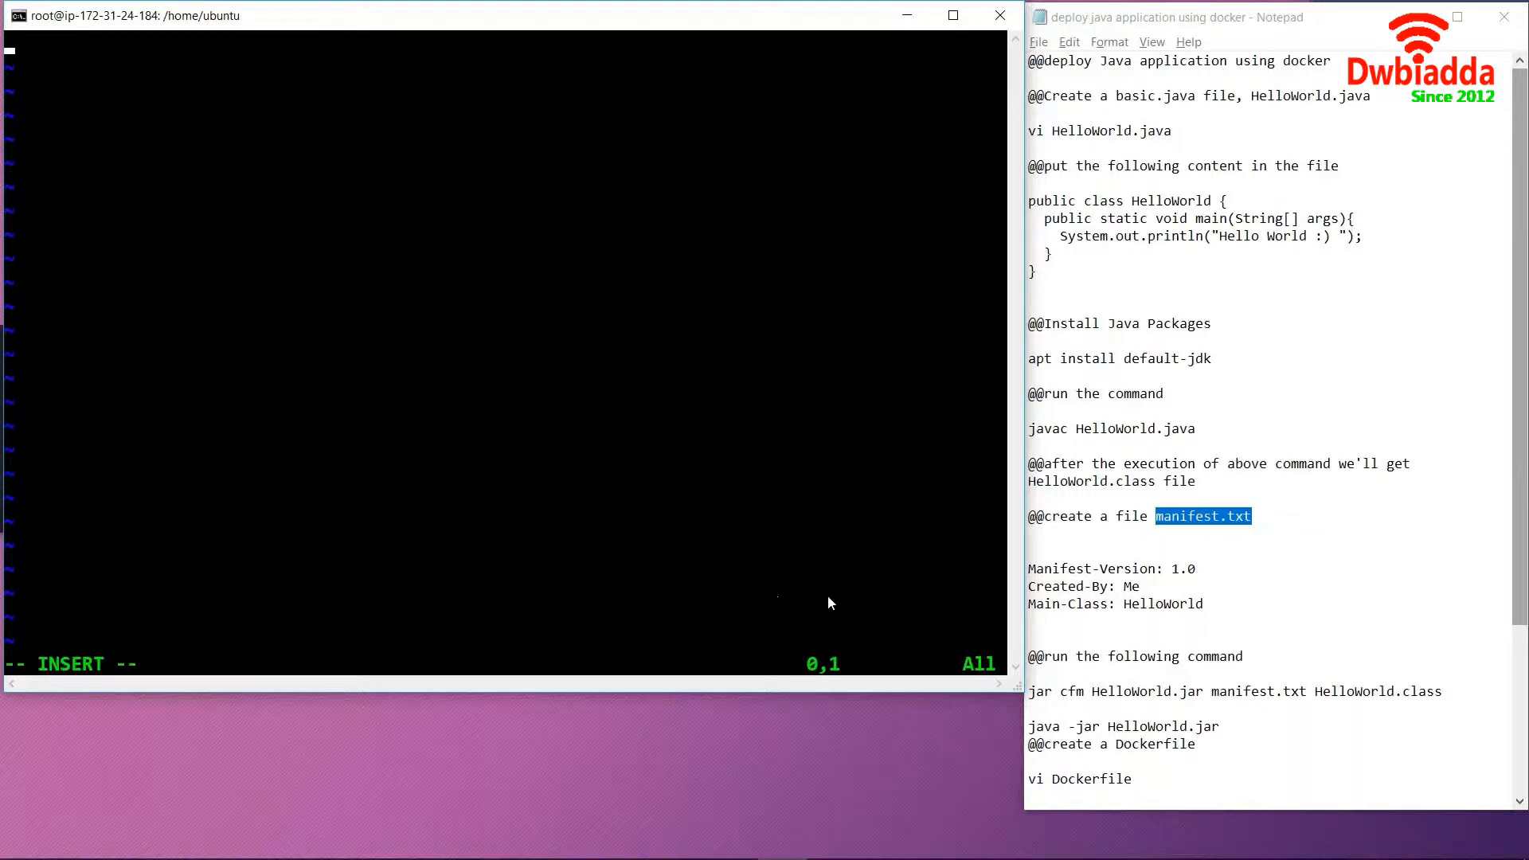
drag(1039, 586, 1204, 603)
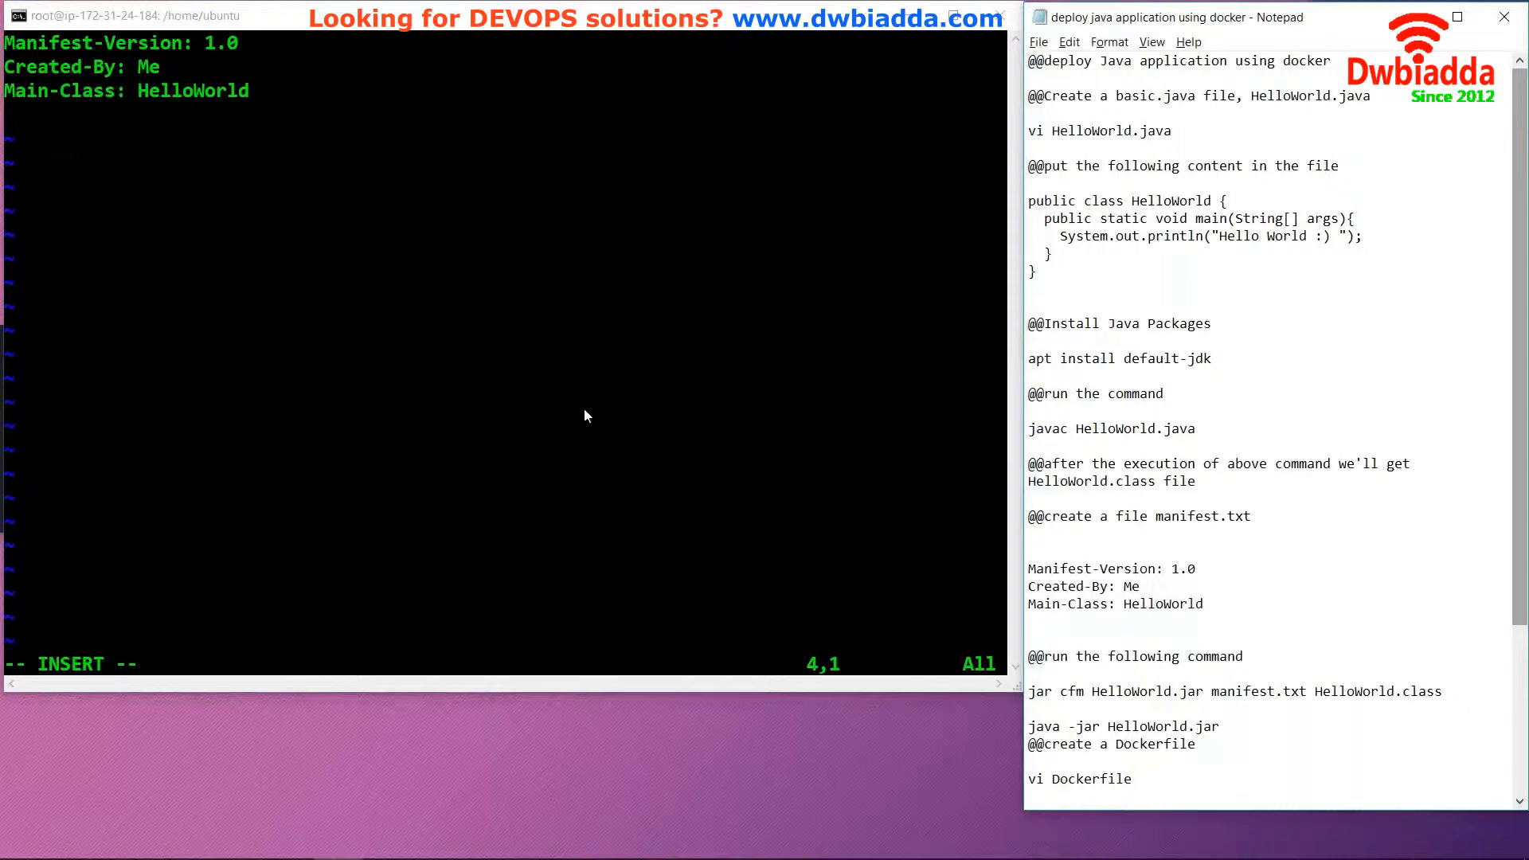
key(Escape)
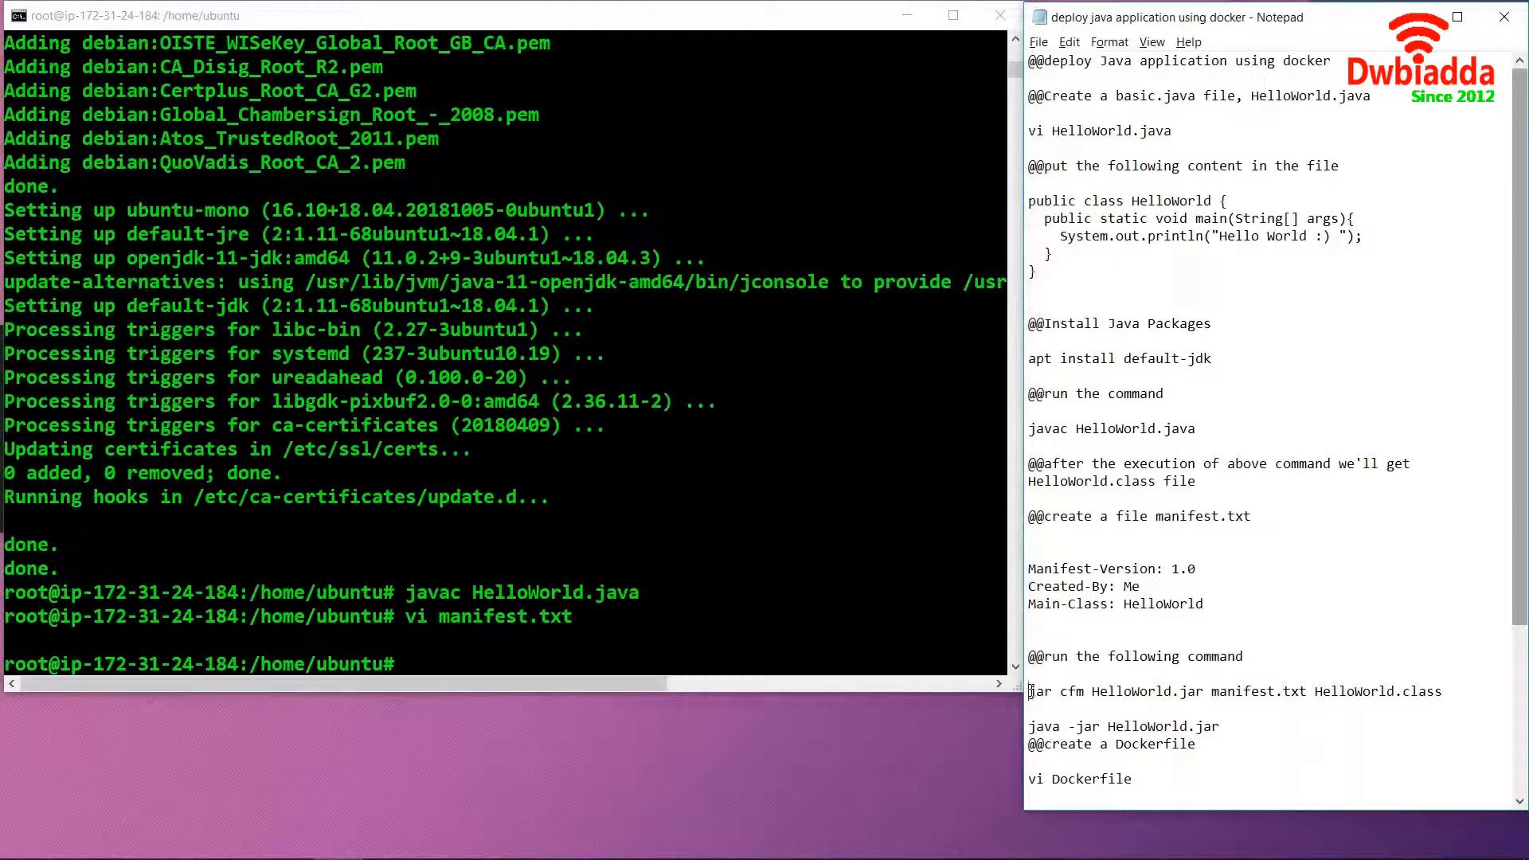
Step: Build HelloWorld.jar with 'jar cfm ... manifest.txt HelloWorld.class' and run it to print Hello World :)
drag(1029, 691, 1439, 691)
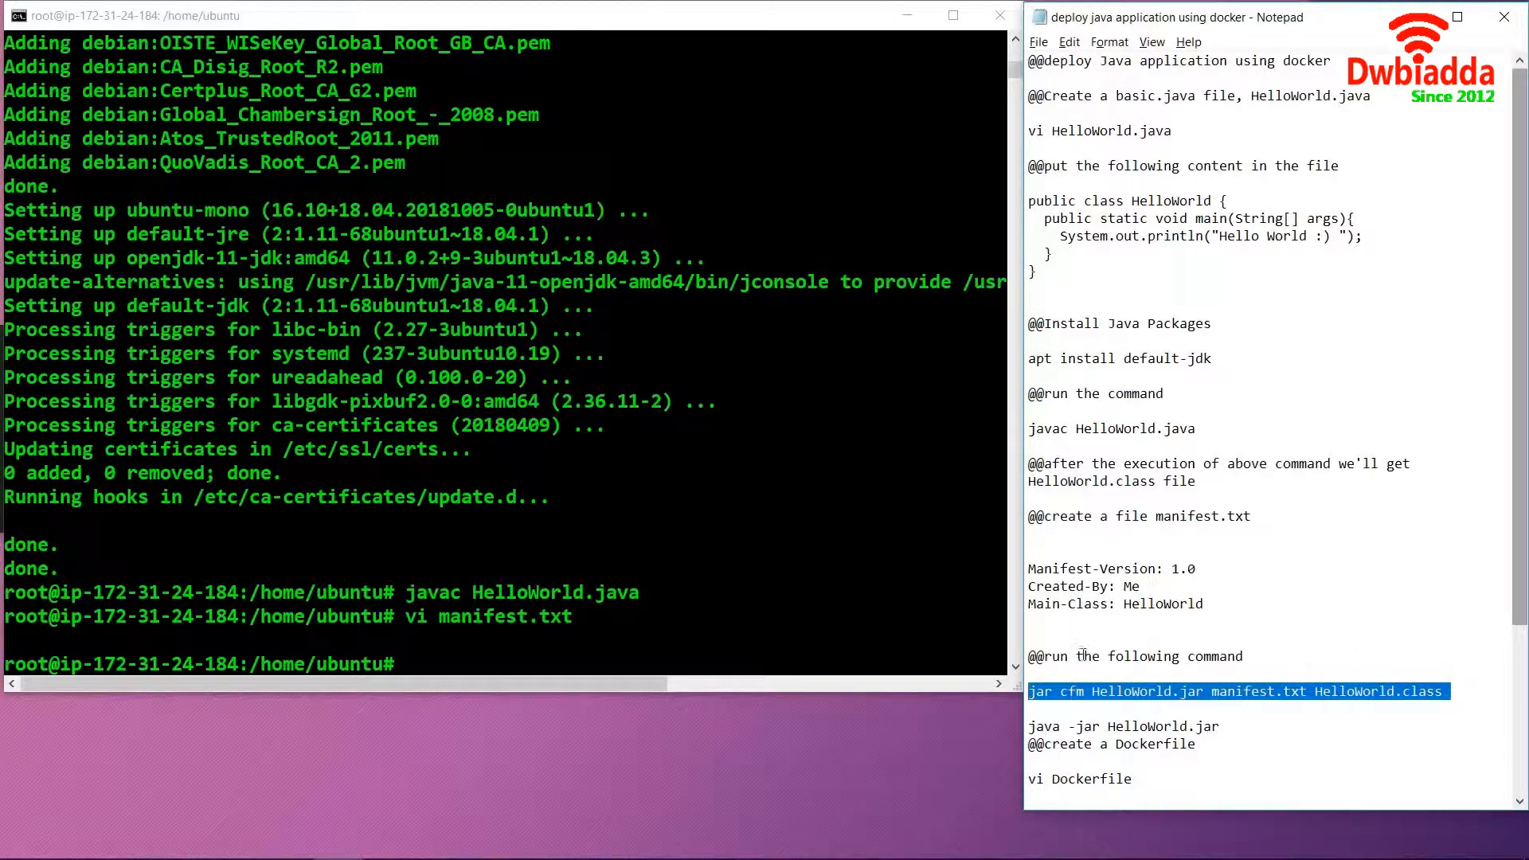
mouse_move(622, 575)
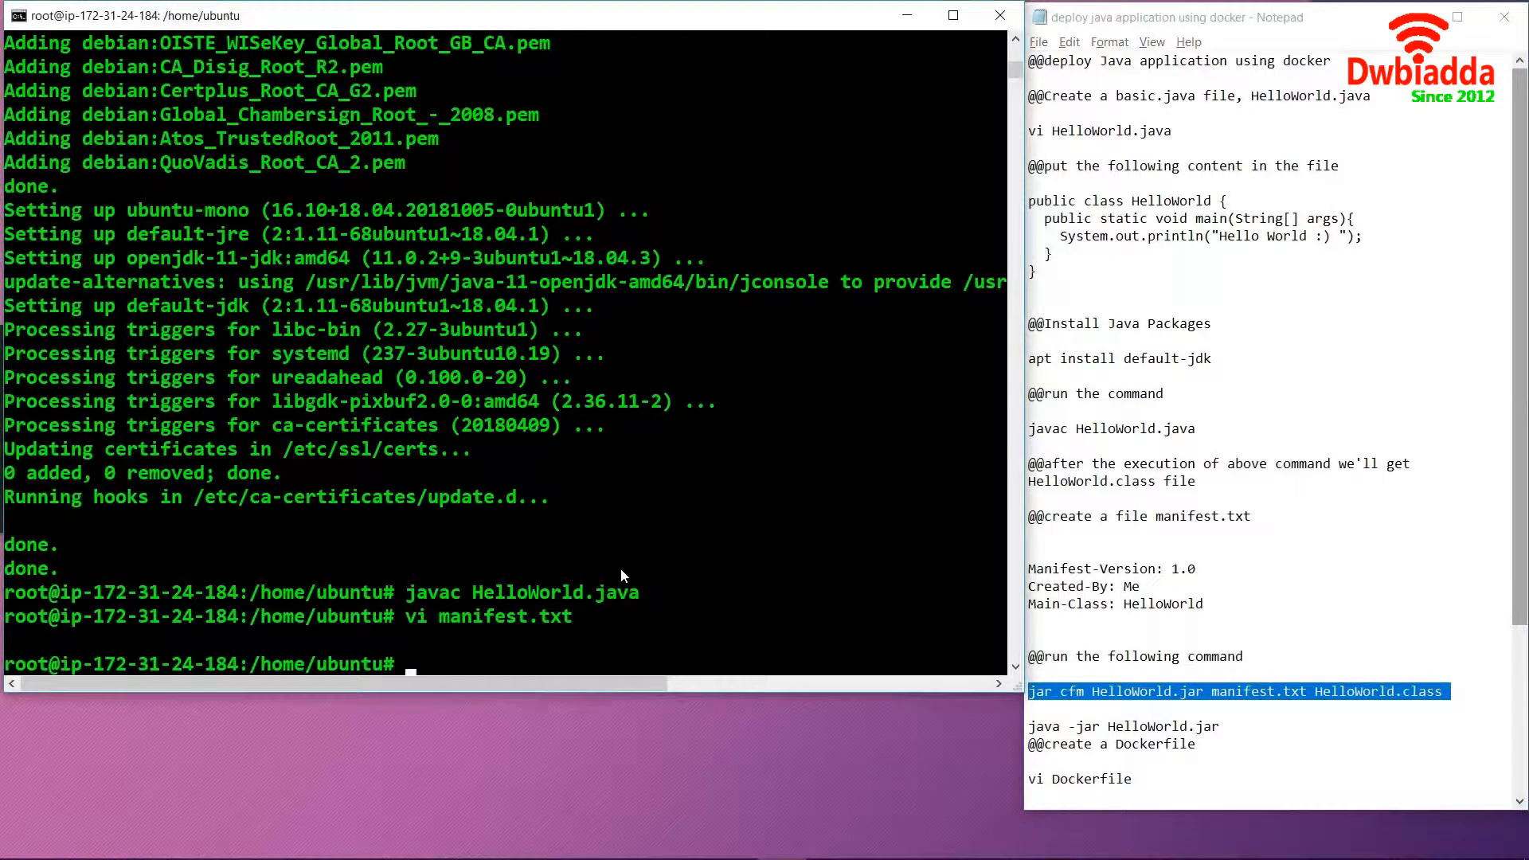
text(jar cfm HelloWorld.jar manifest.txt HelloWorld.class)
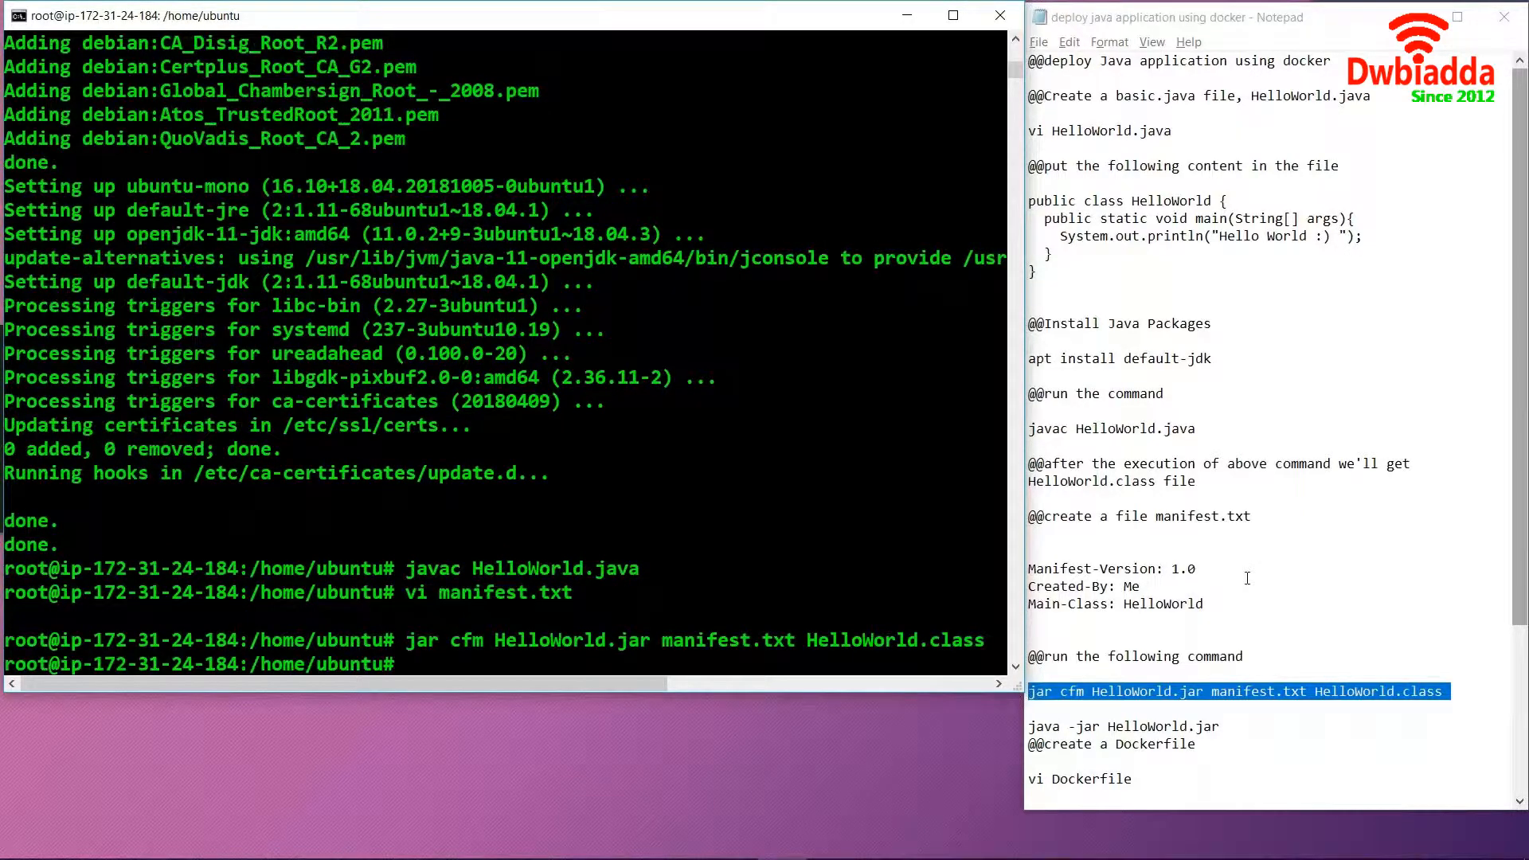
click(1244, 627)
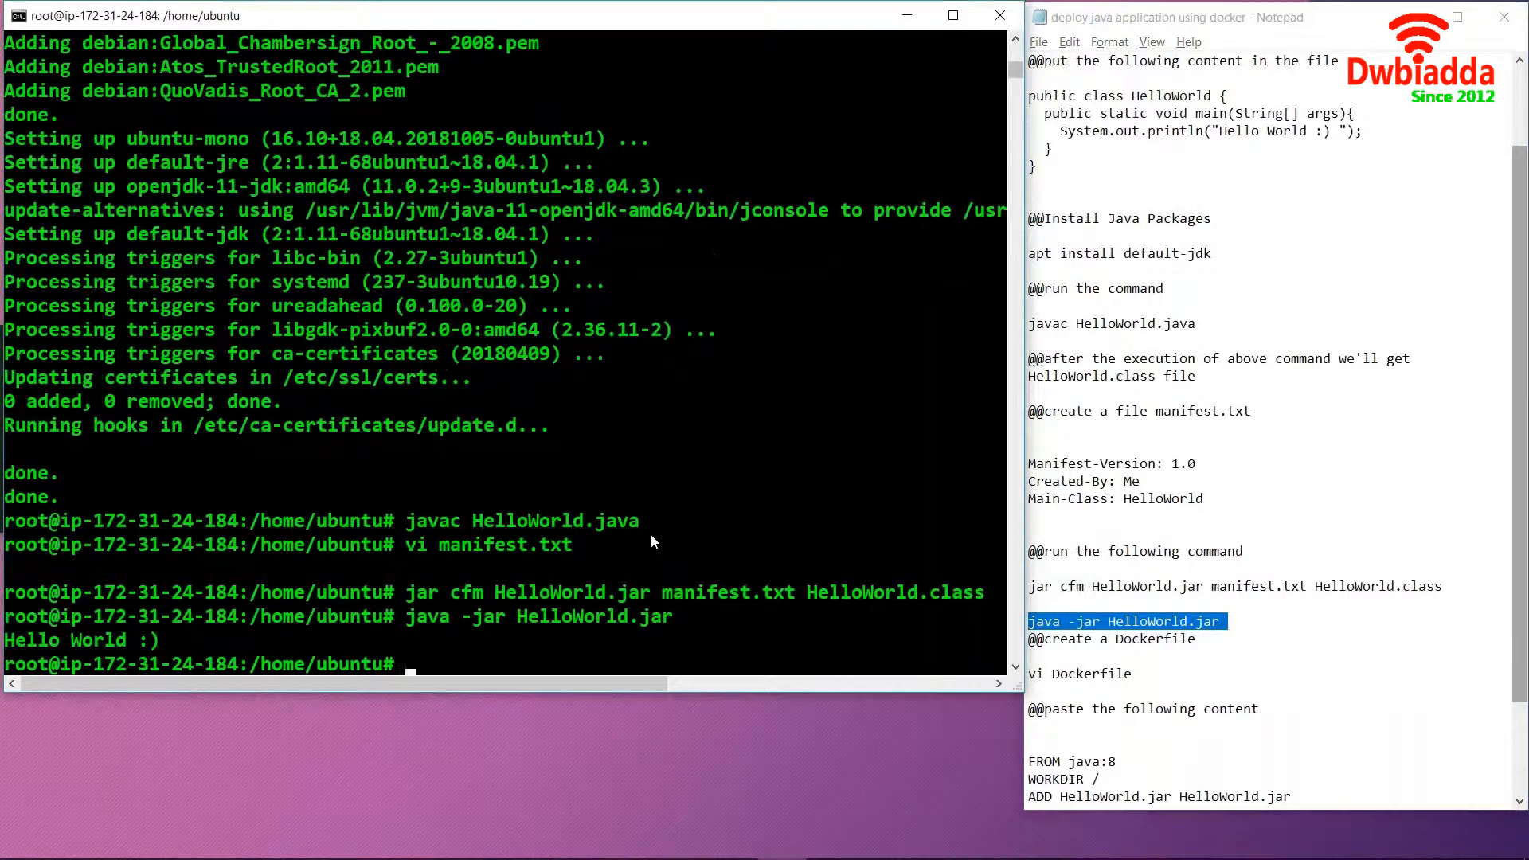
mouse_move(38, 648)
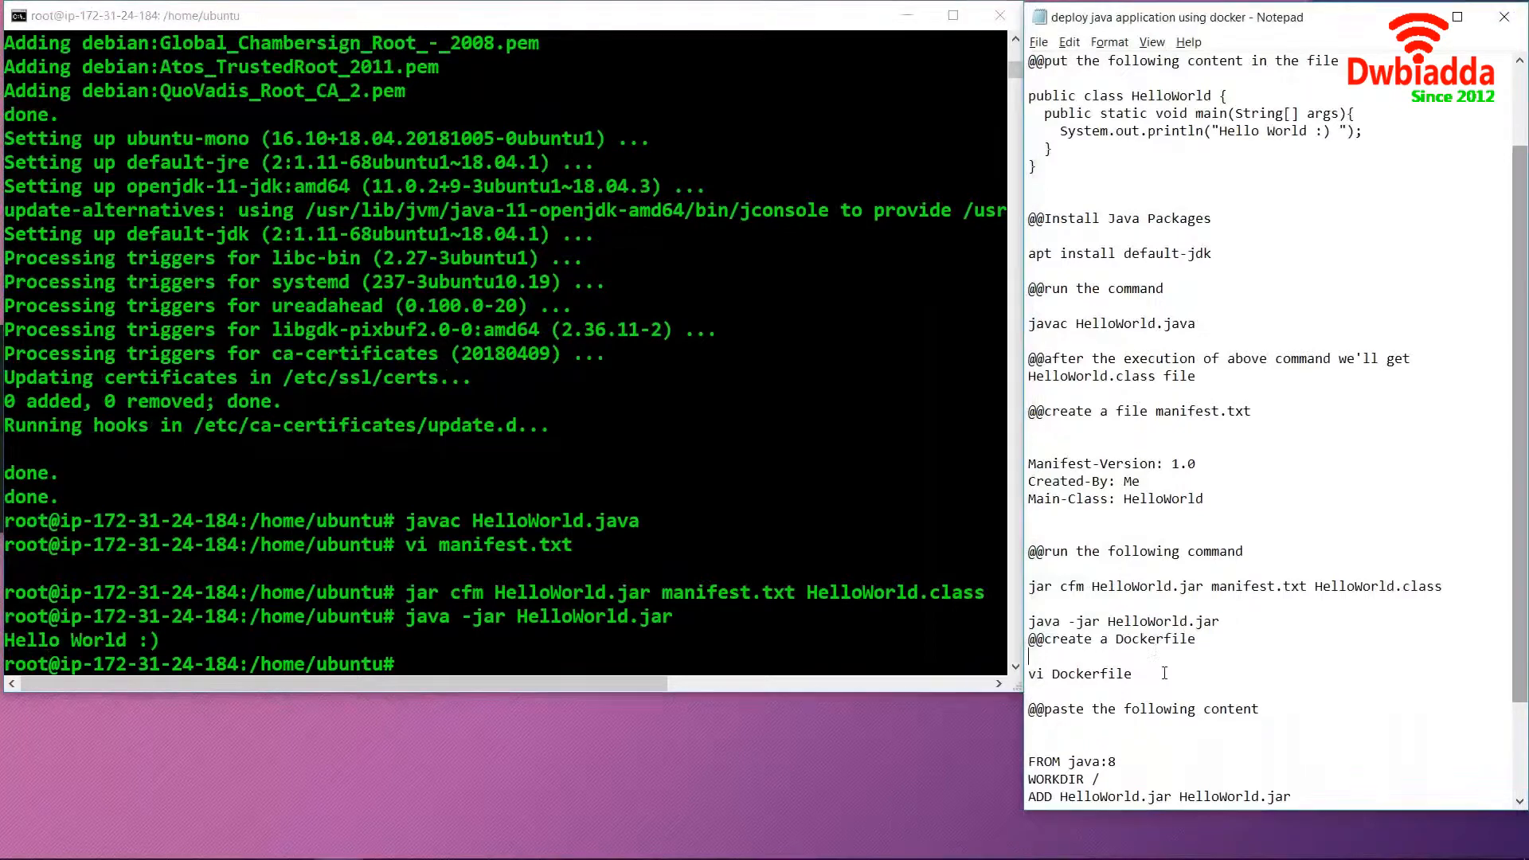
scroll(down, 3)
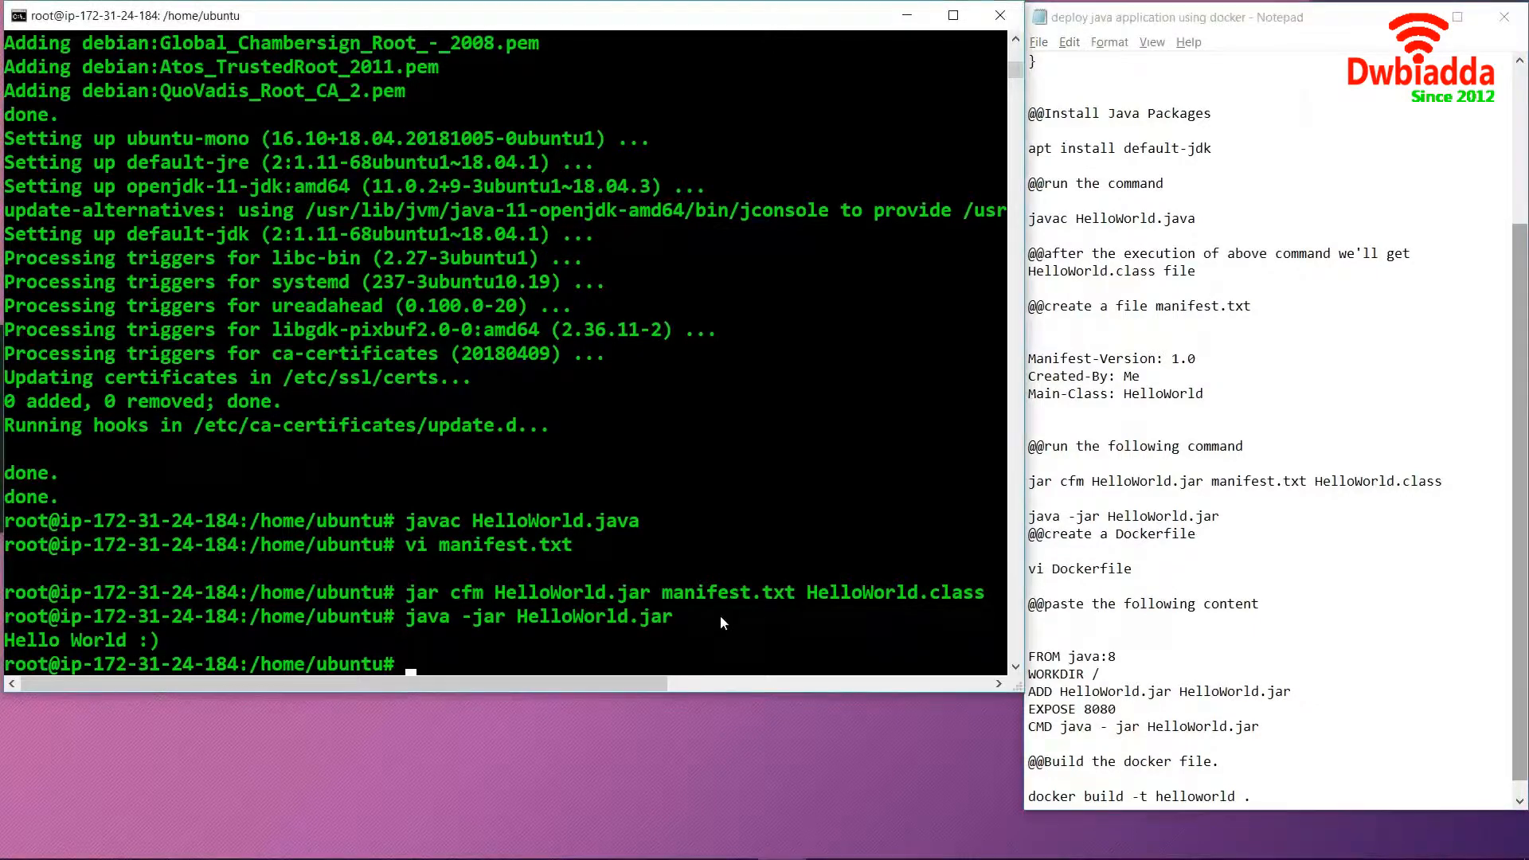
Step: Write a Dockerfile with FROM java:8, WORKDIR /, ADD HelloWorld.jar, EXPOSE 8080 and CMD running the jar
double_click(1078, 569)
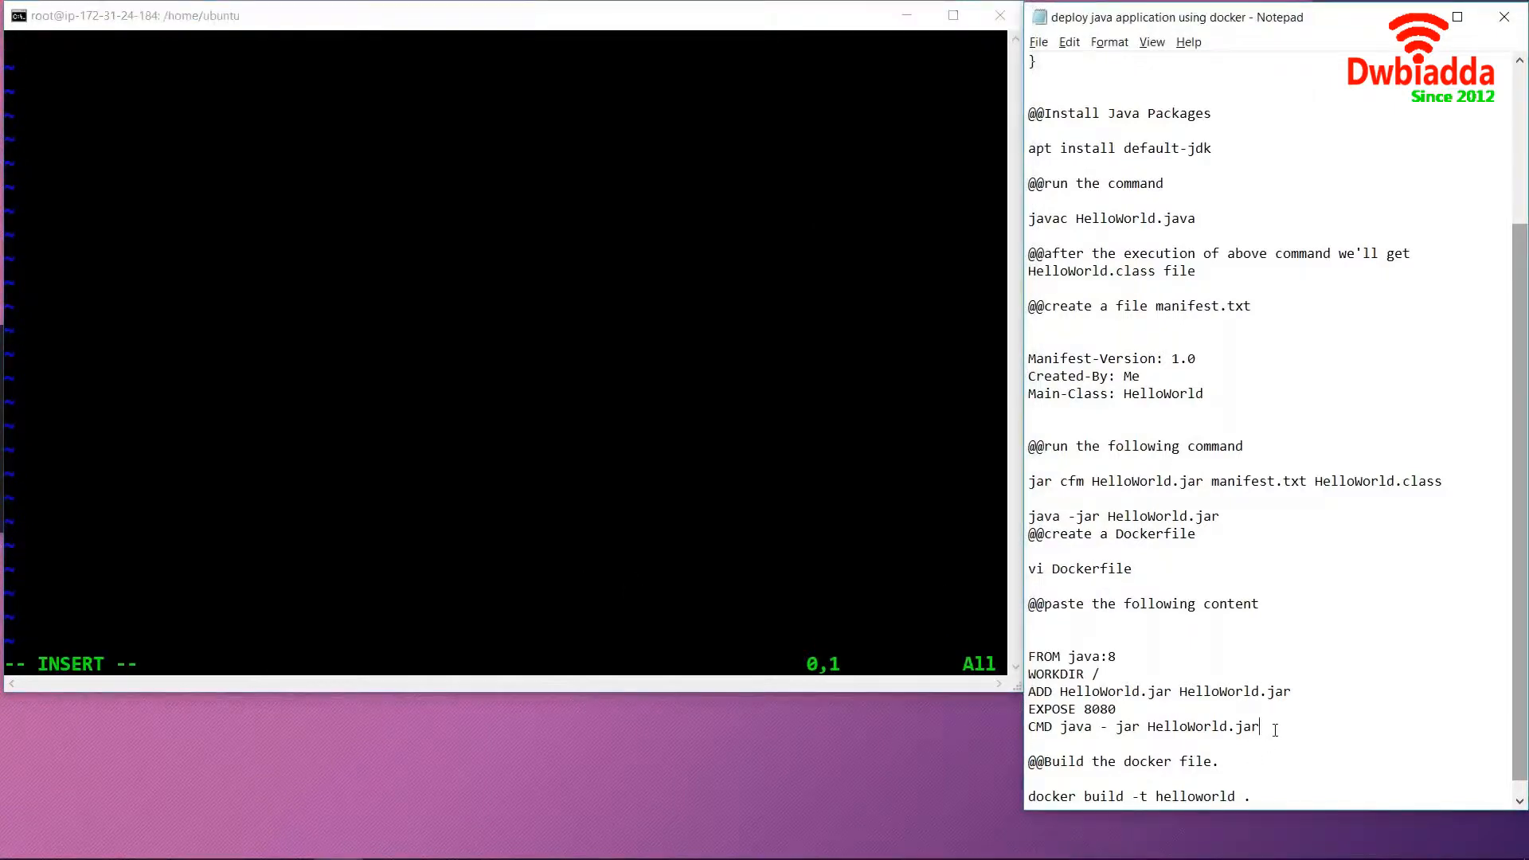
drag(1027, 656, 1260, 727)
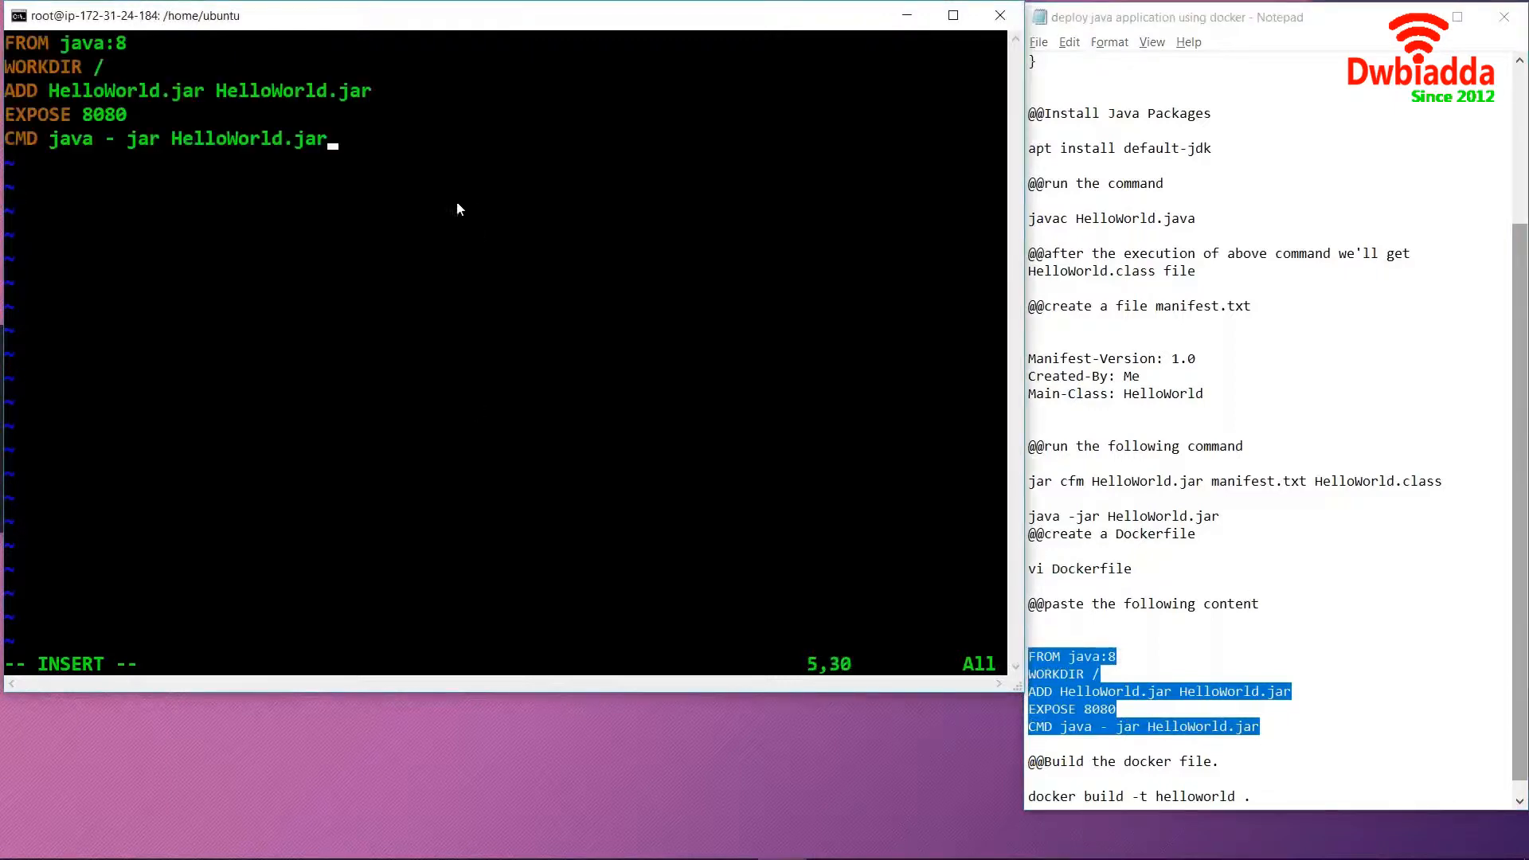
mouse_move(69, 55)
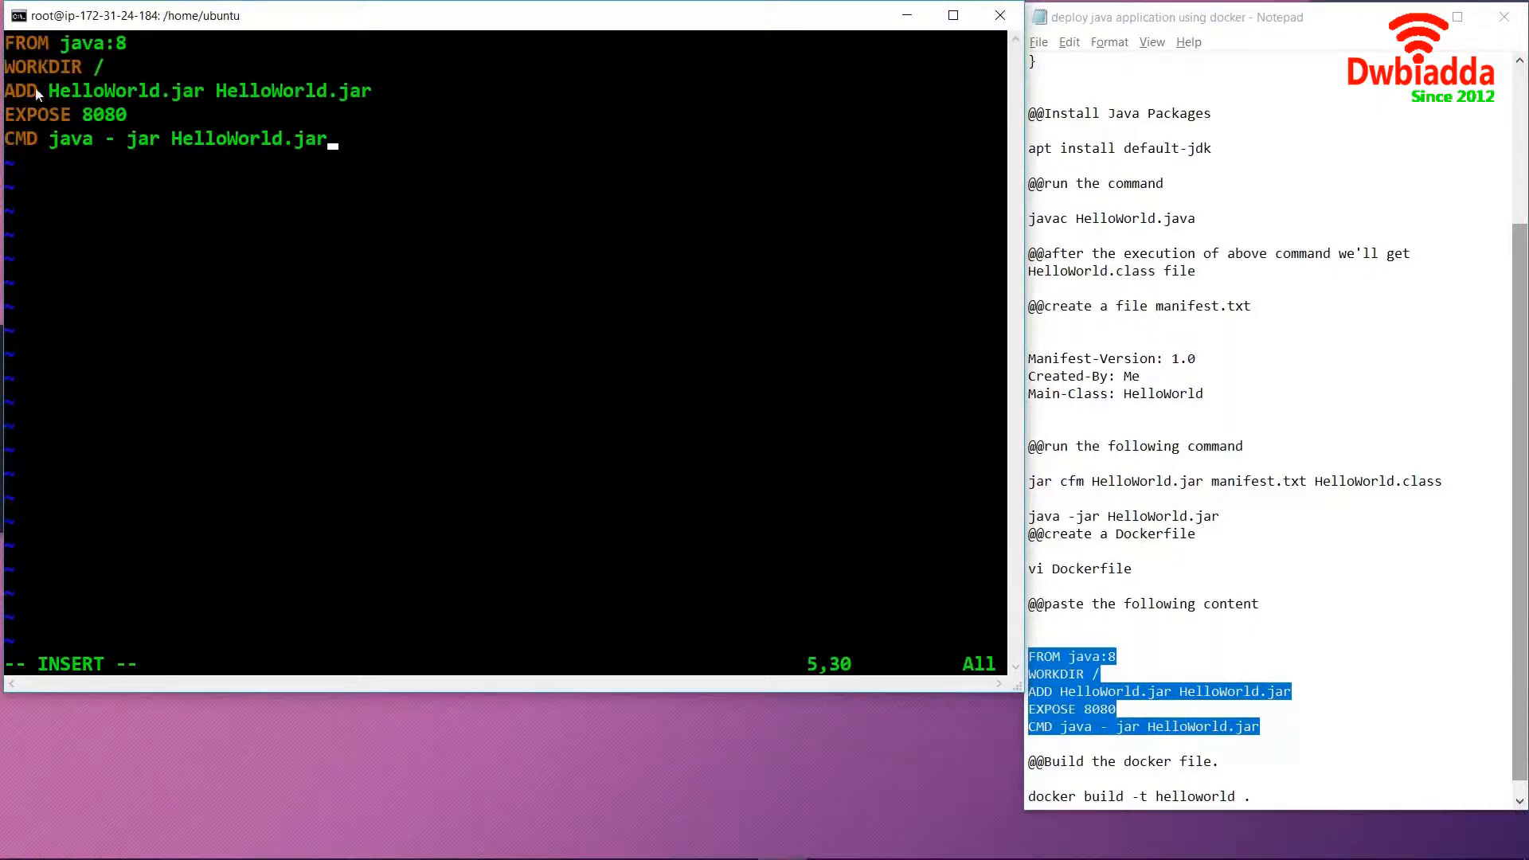
mouse_move(115, 102)
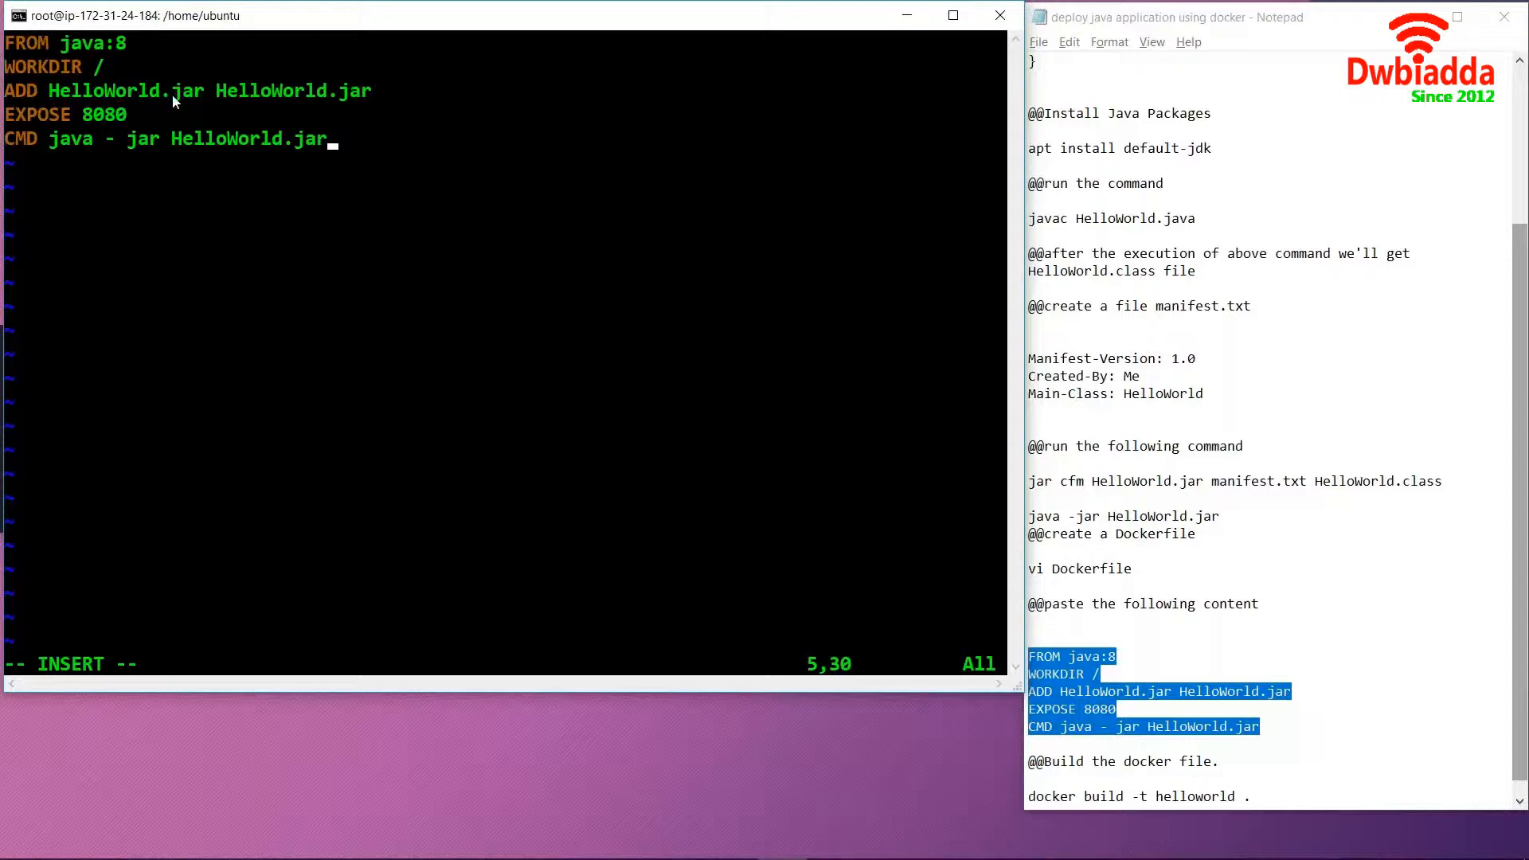
mouse_move(298, 89)
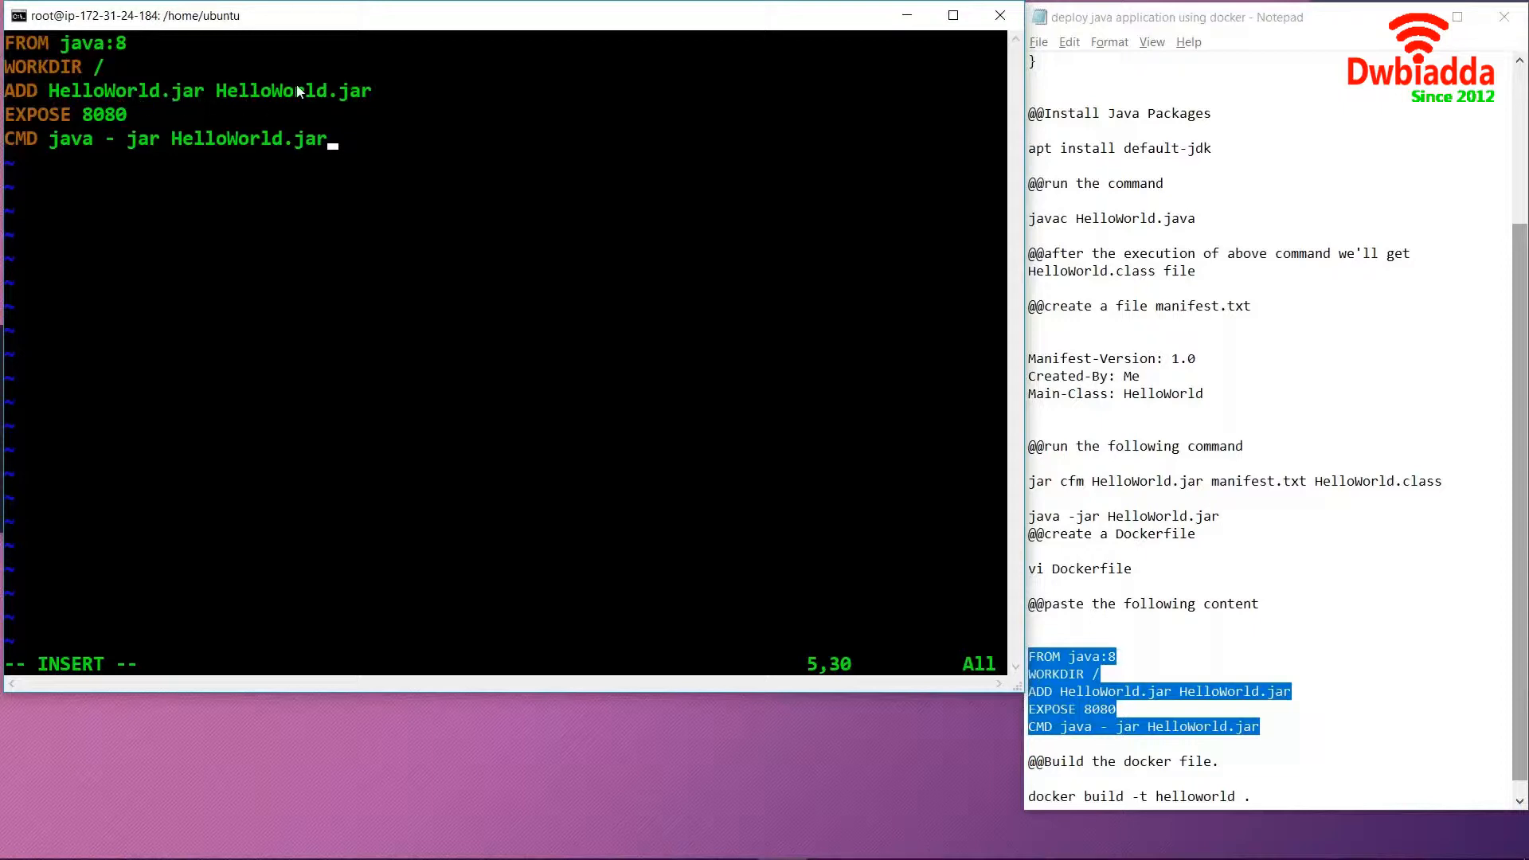
mouse_move(164, 114)
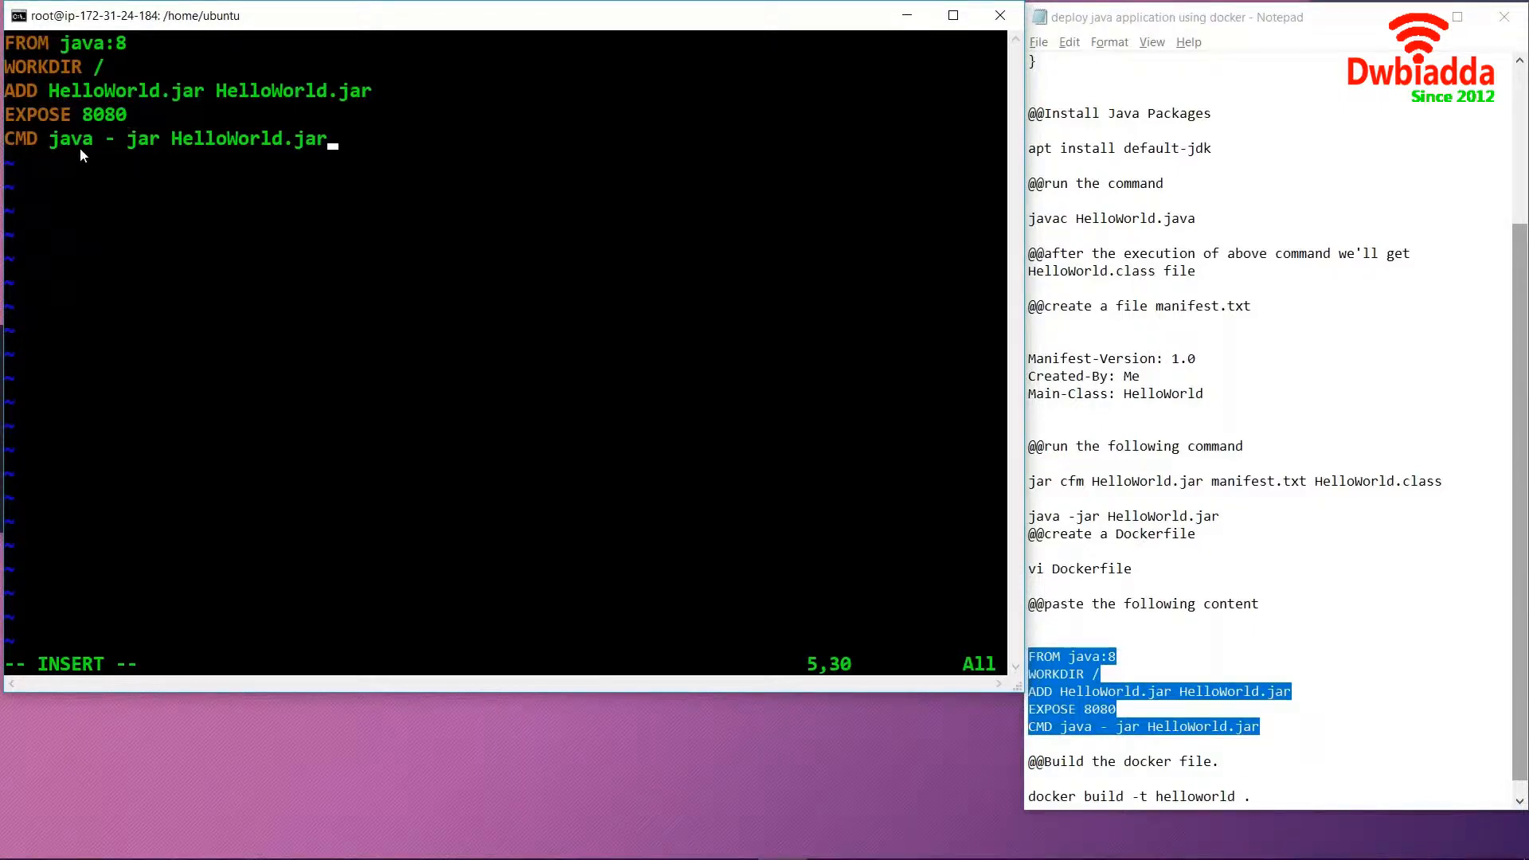
key(Escape)
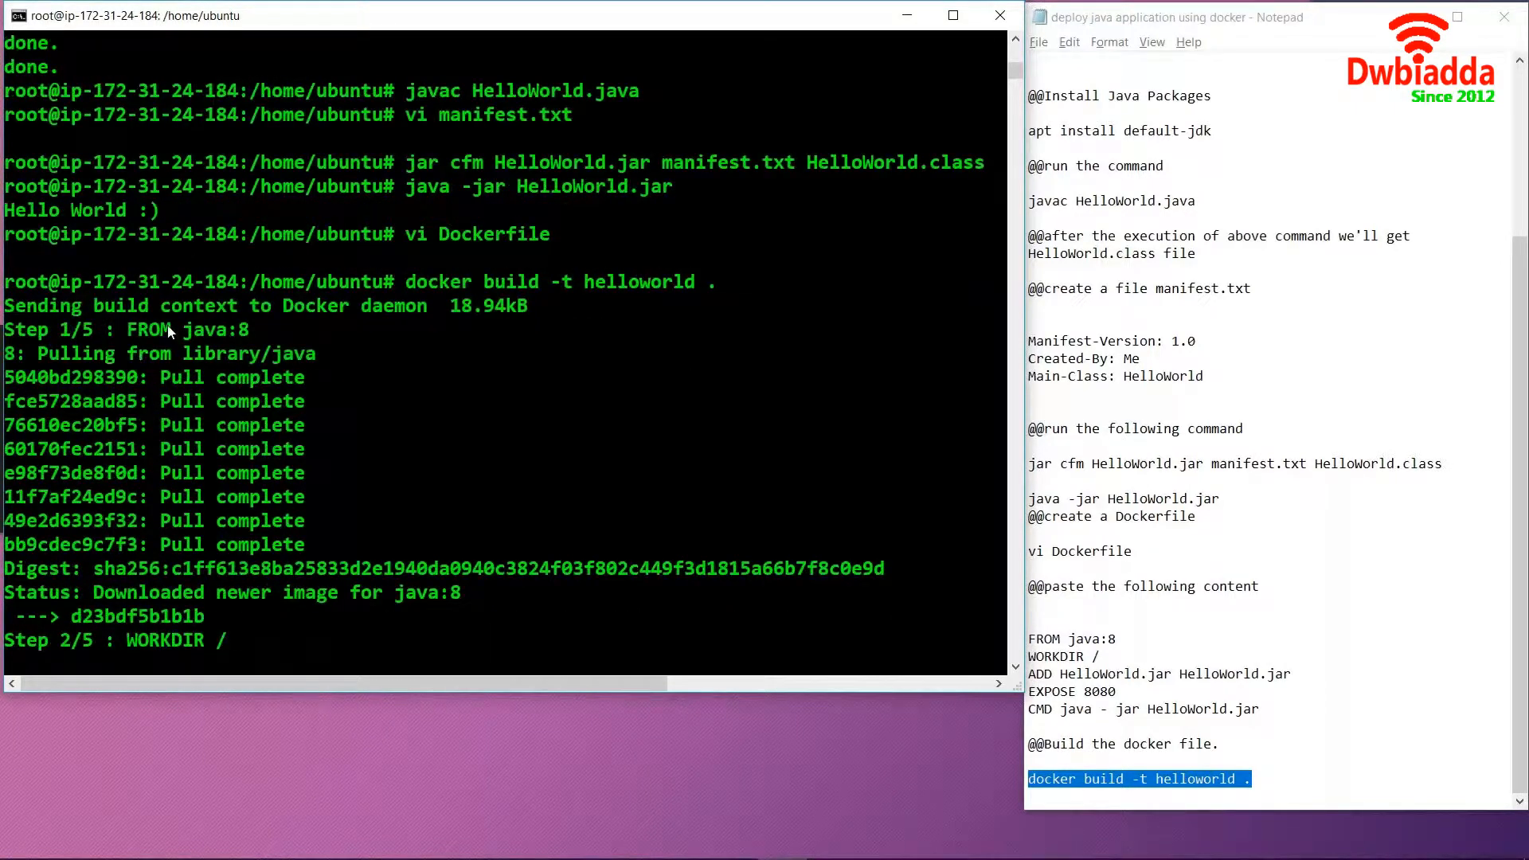
mouse_move(132, 605)
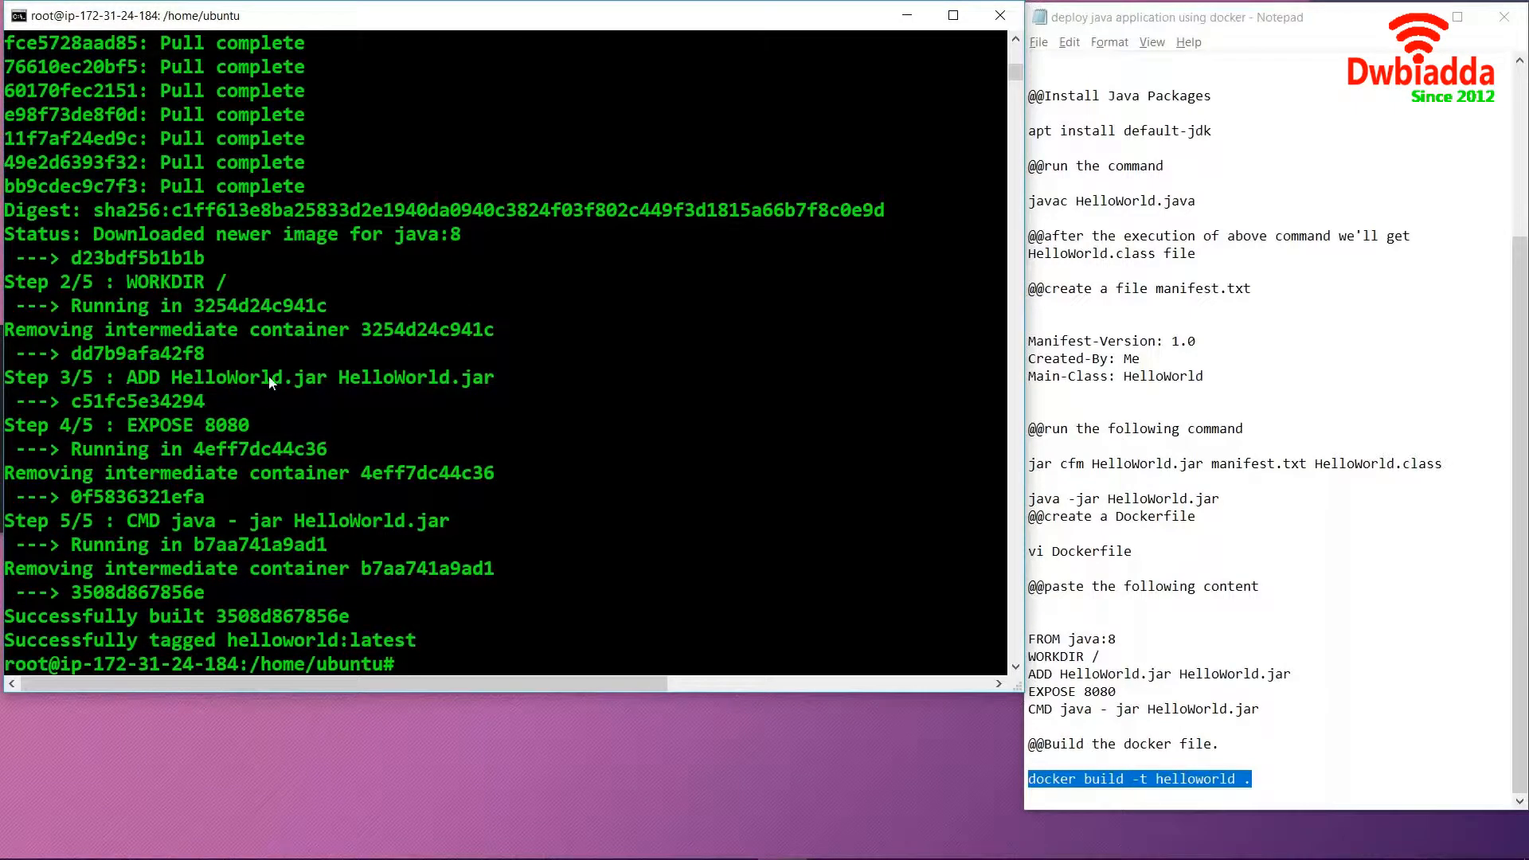
mouse_move(302, 401)
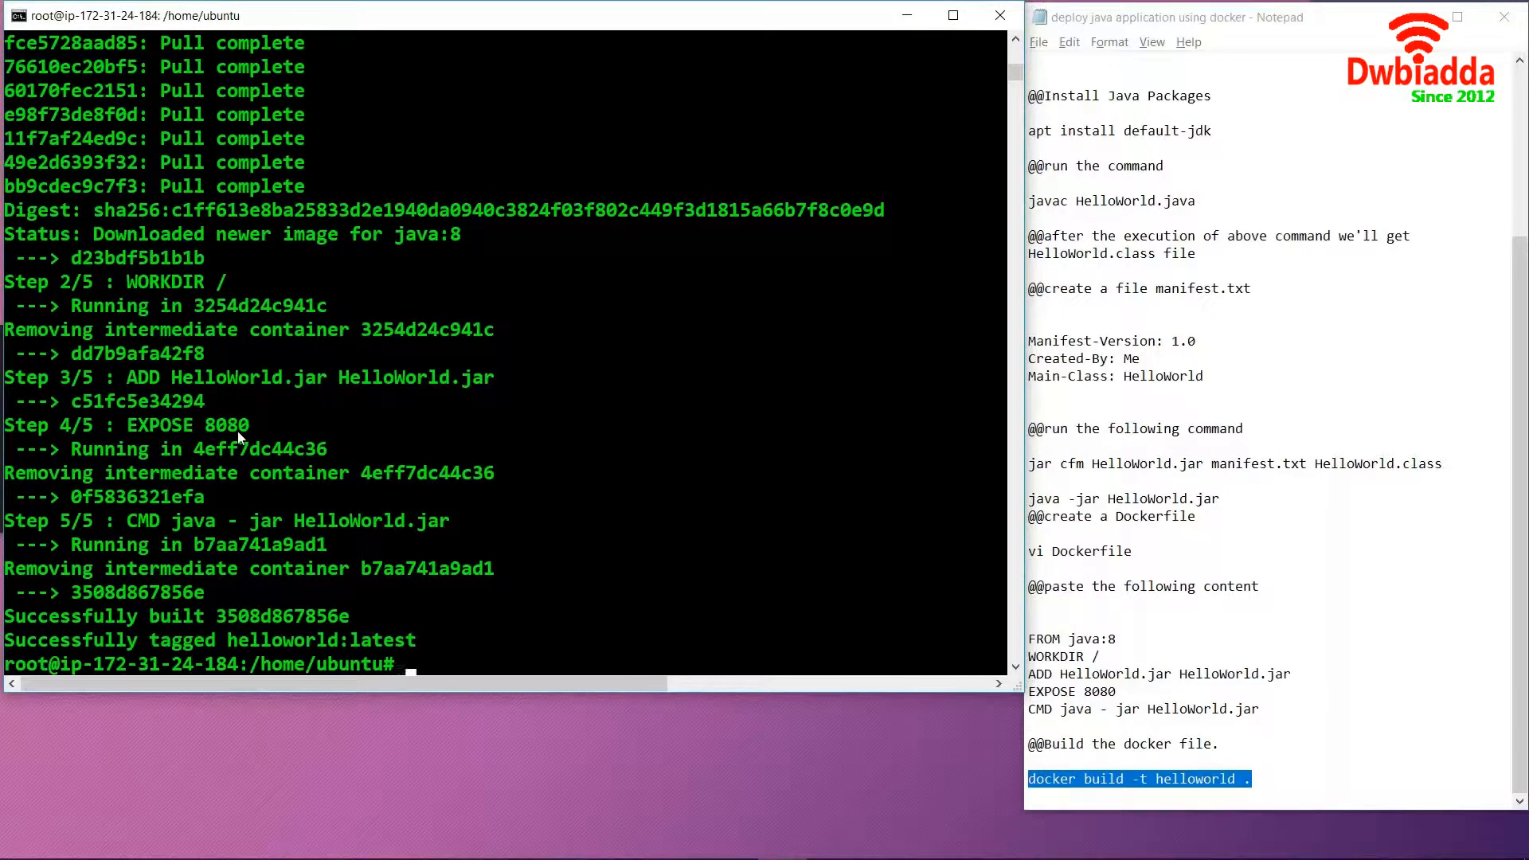
mouse_move(171, 531)
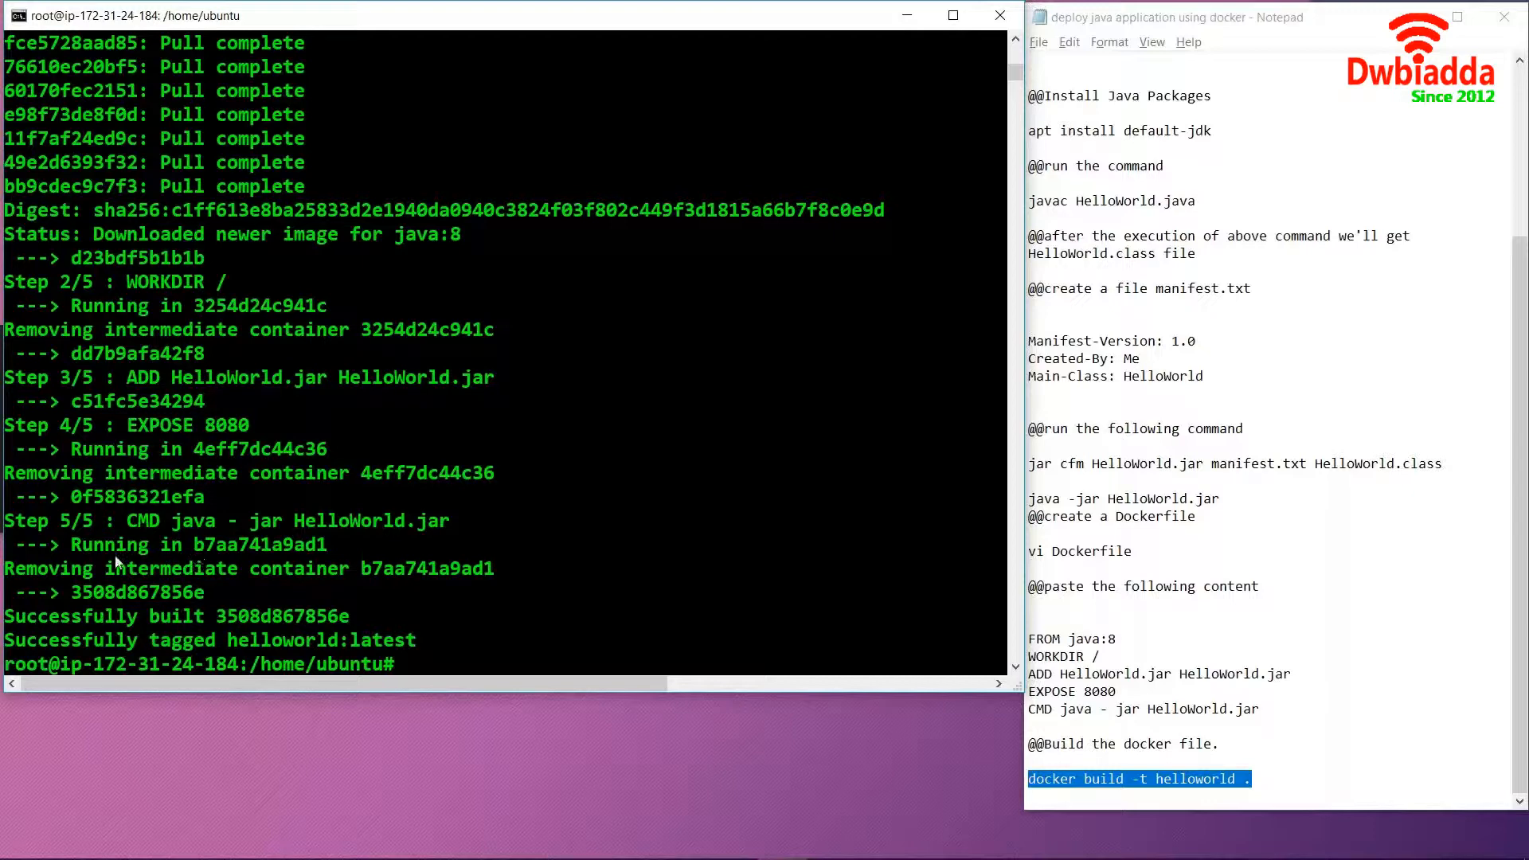
mouse_move(200, 561)
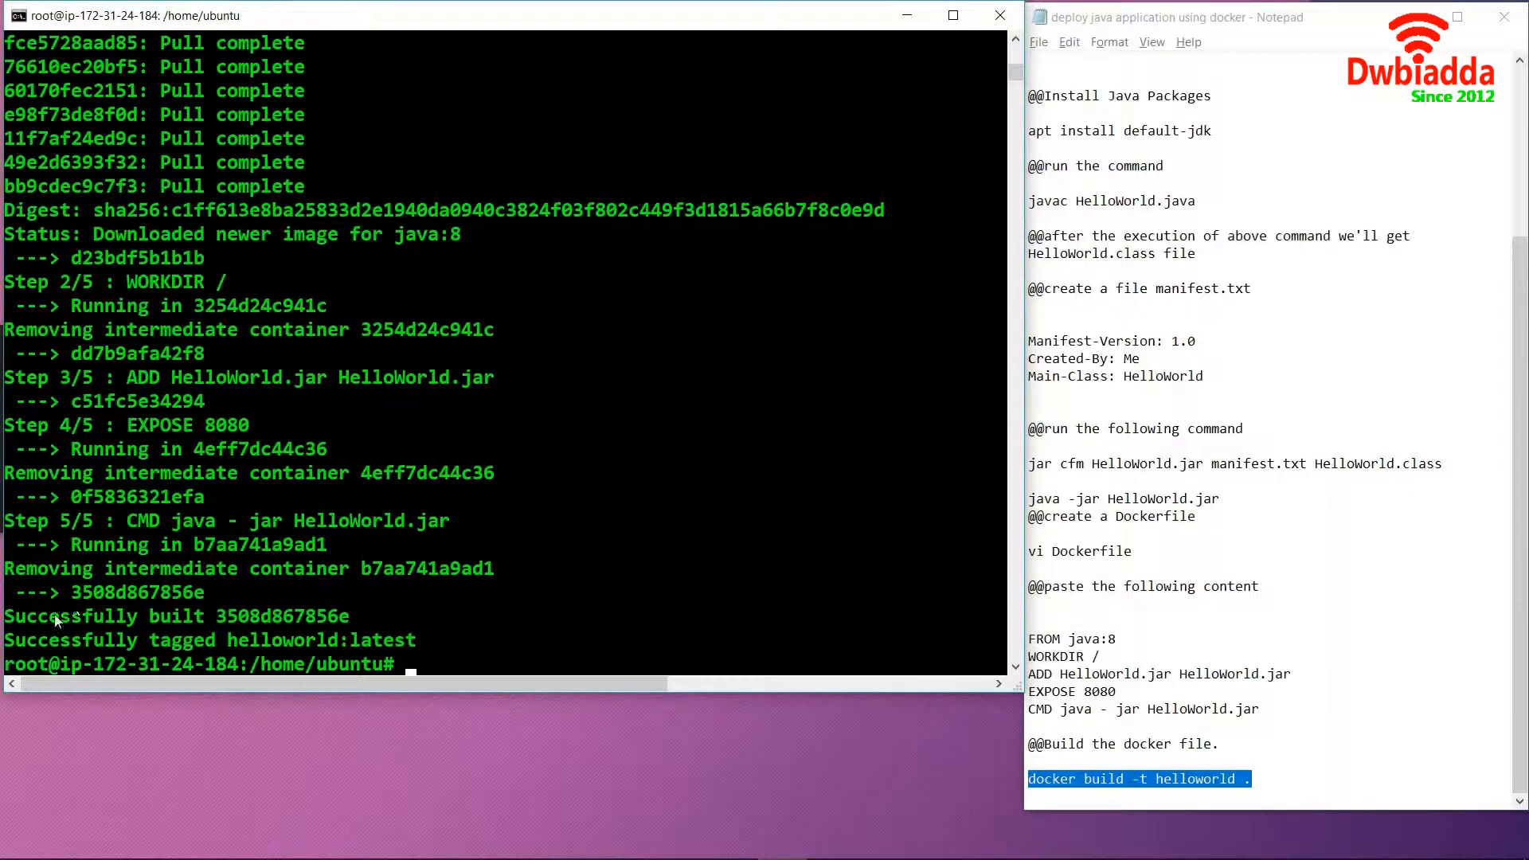
mouse_move(102, 601)
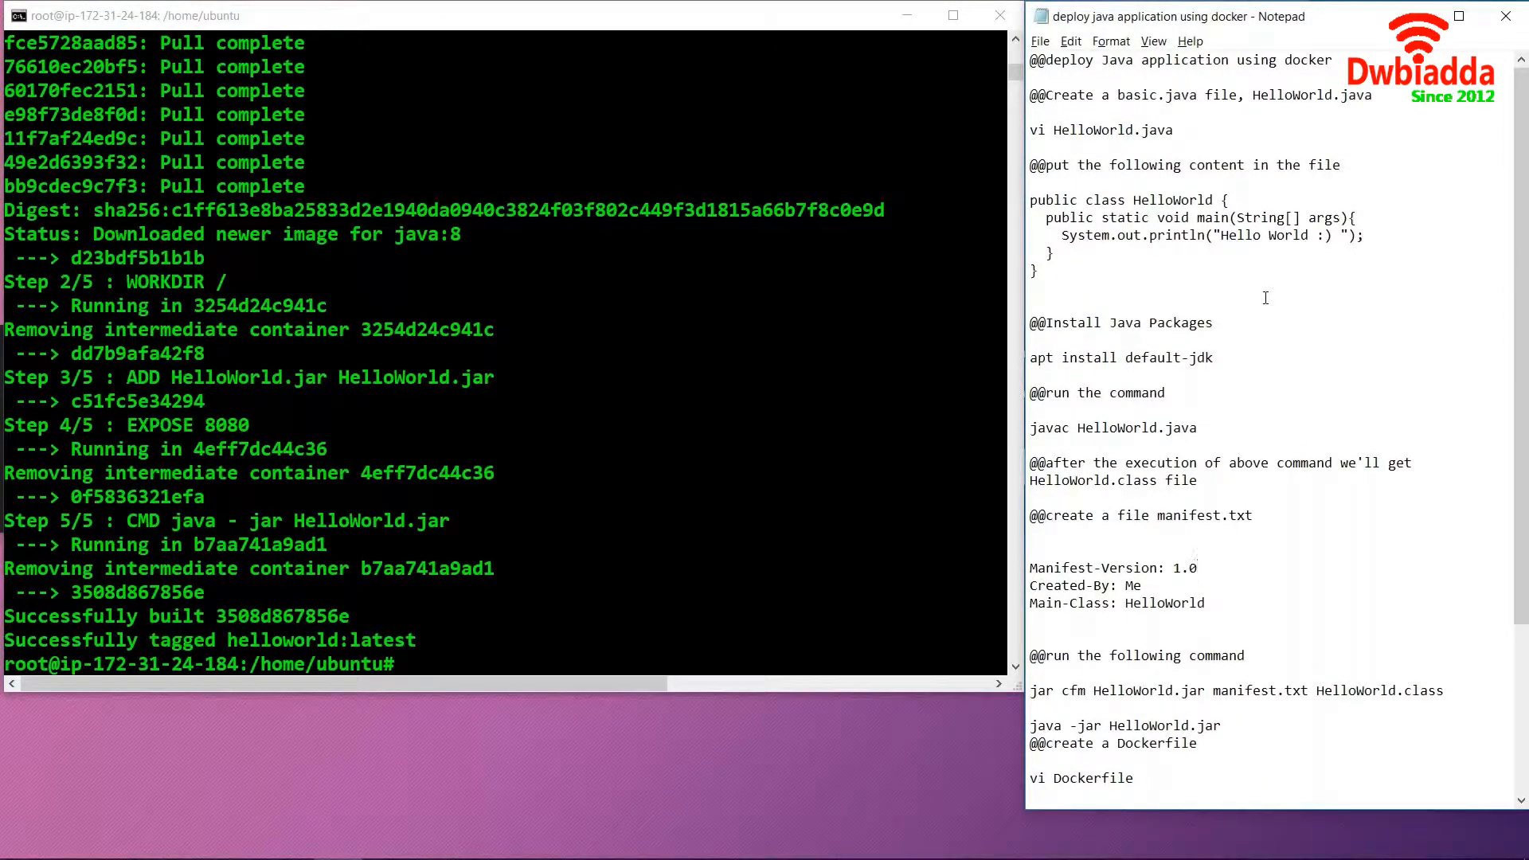
scroll(down, 3)
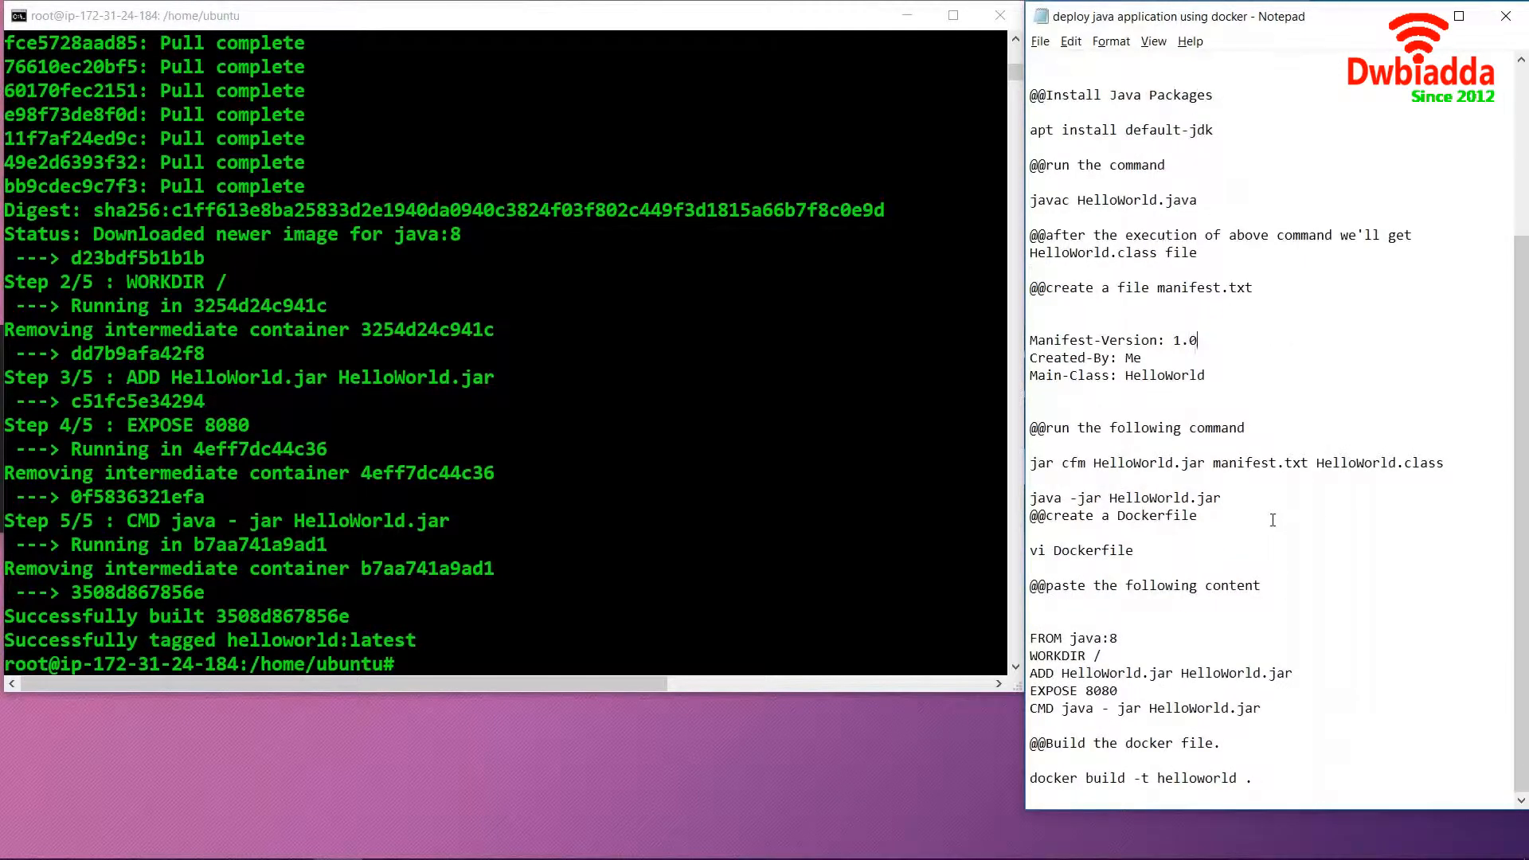